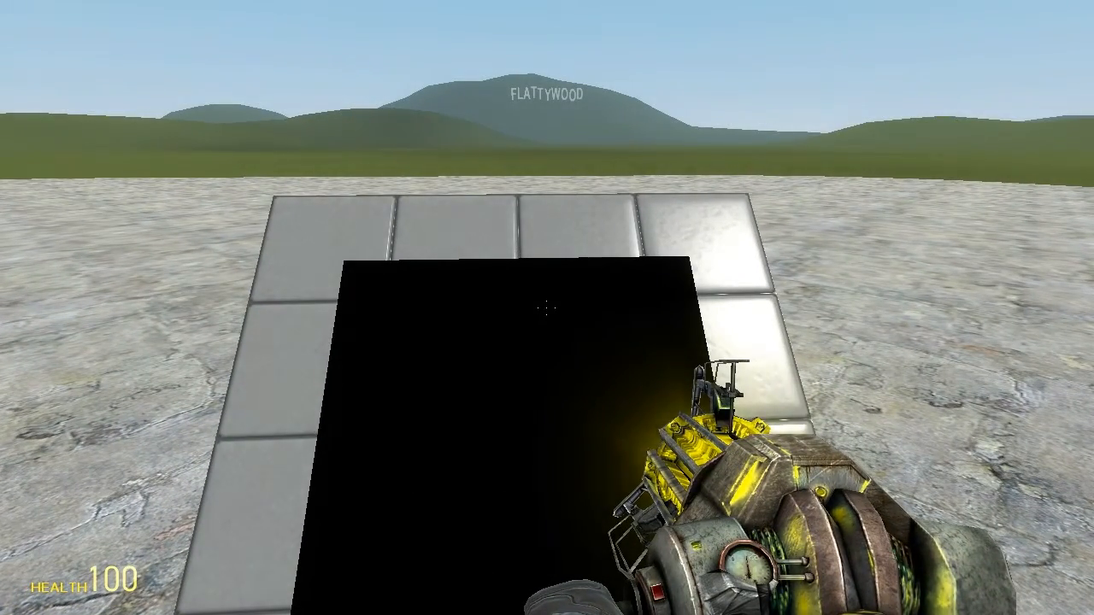
Browse the spawn menu's tool list for the Wire Expression 2 tool, then close it.
{"action": "key", "text": "q"}
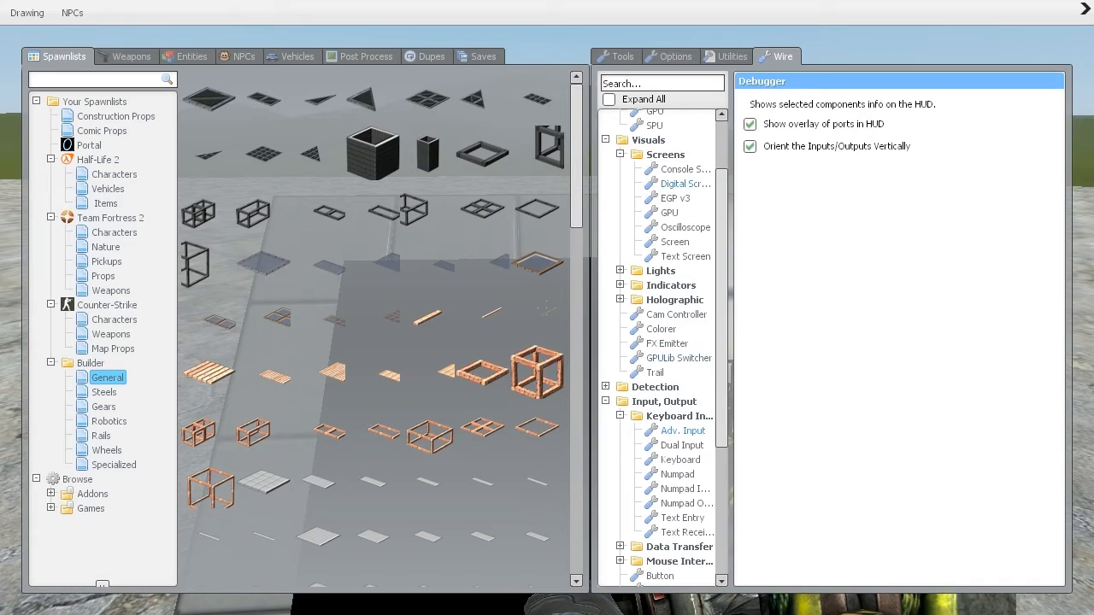
{"action": "scroll", "scroll_direction": "down", "scroll_amount": 3}
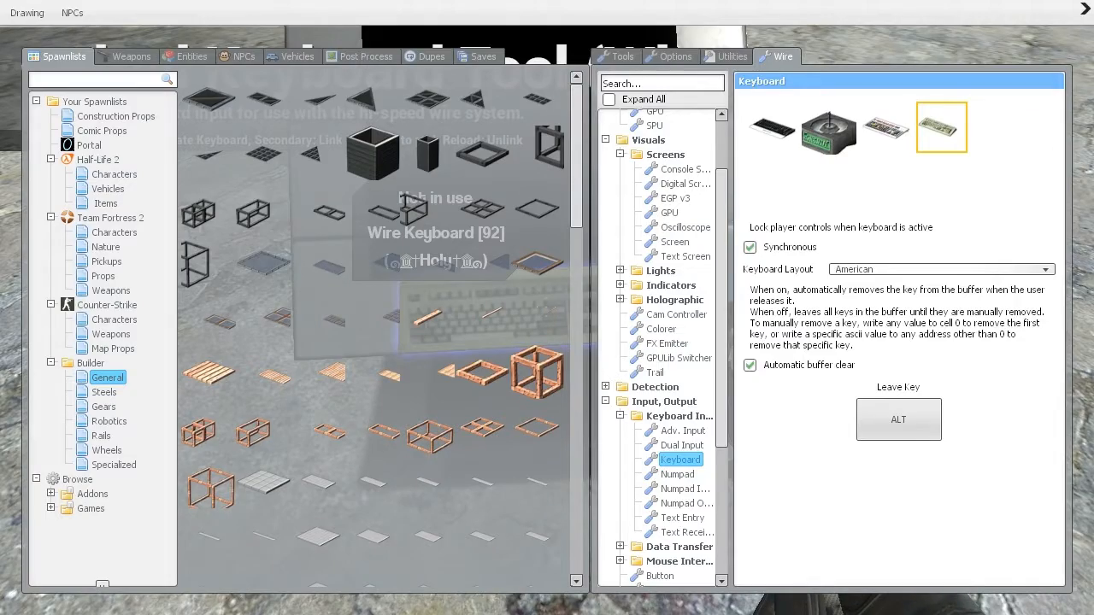
{"action": "scroll", "scroll_direction": "up", "scroll_amount": 3}
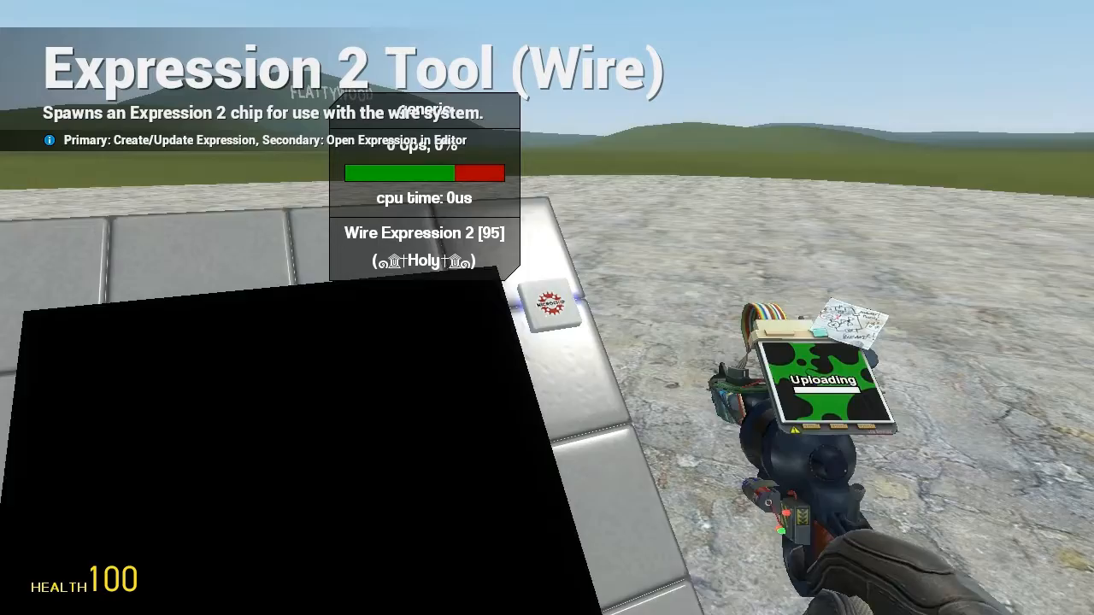
{"action": "key", "text": "q"}
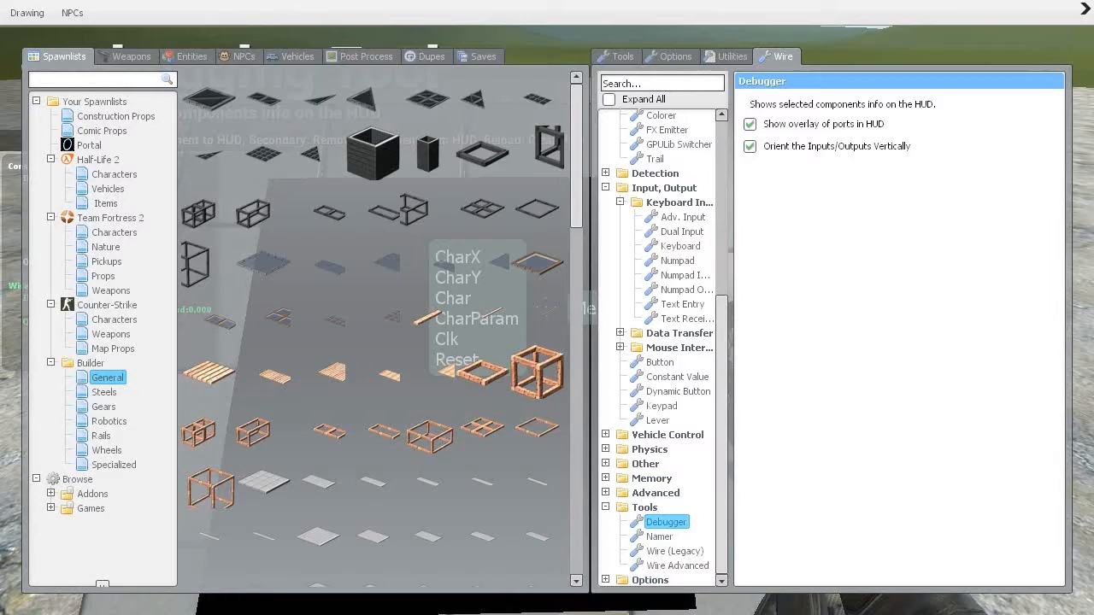
{"action": "left_click", "coordinate": [677, 566]}
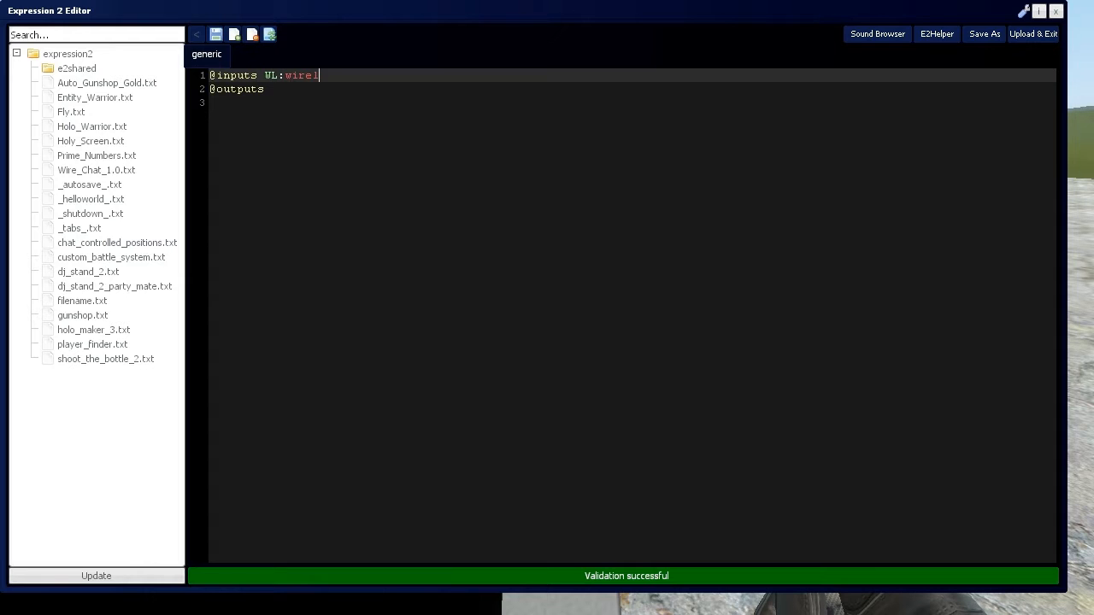
{"action": "type", "text": "ink Memory"}
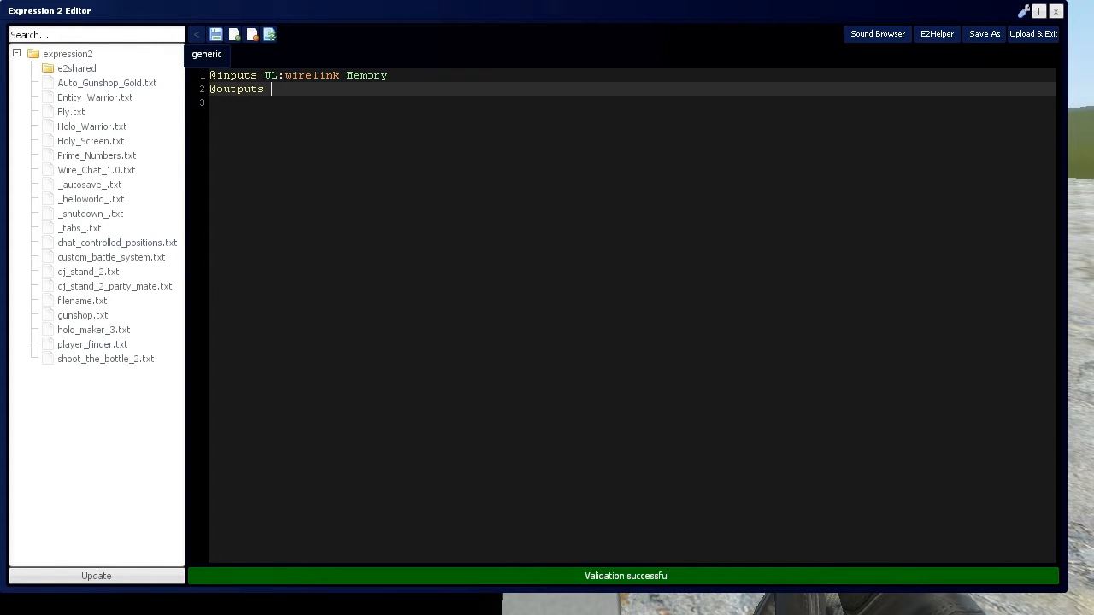
{"action": "type", "text": "Reset"}
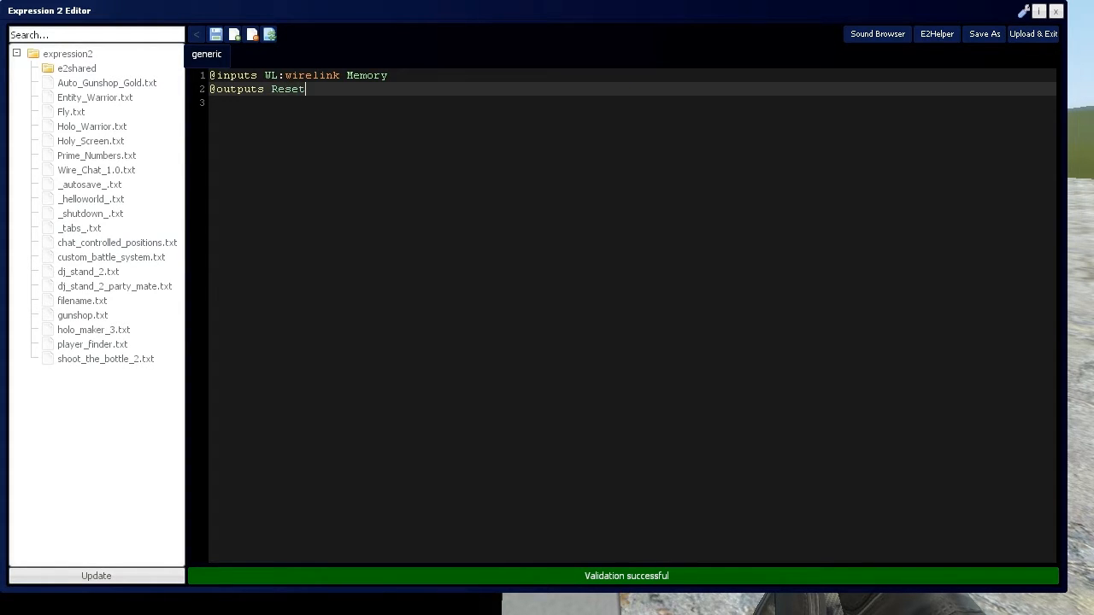
{"action": "type", "text": "Clk Char"}
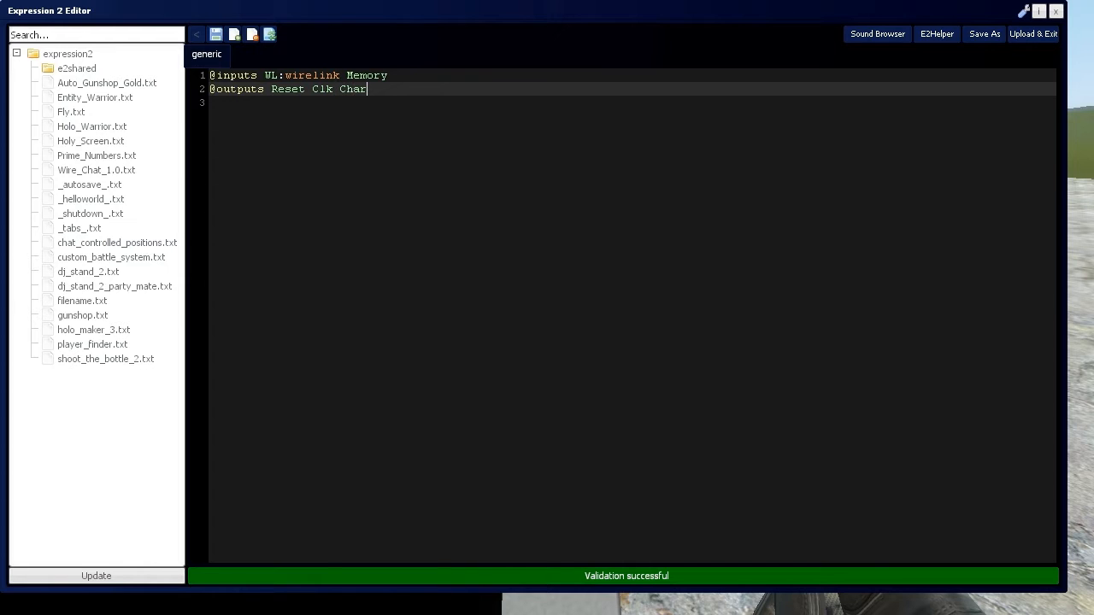
{"action": "type", "text": "Param"}
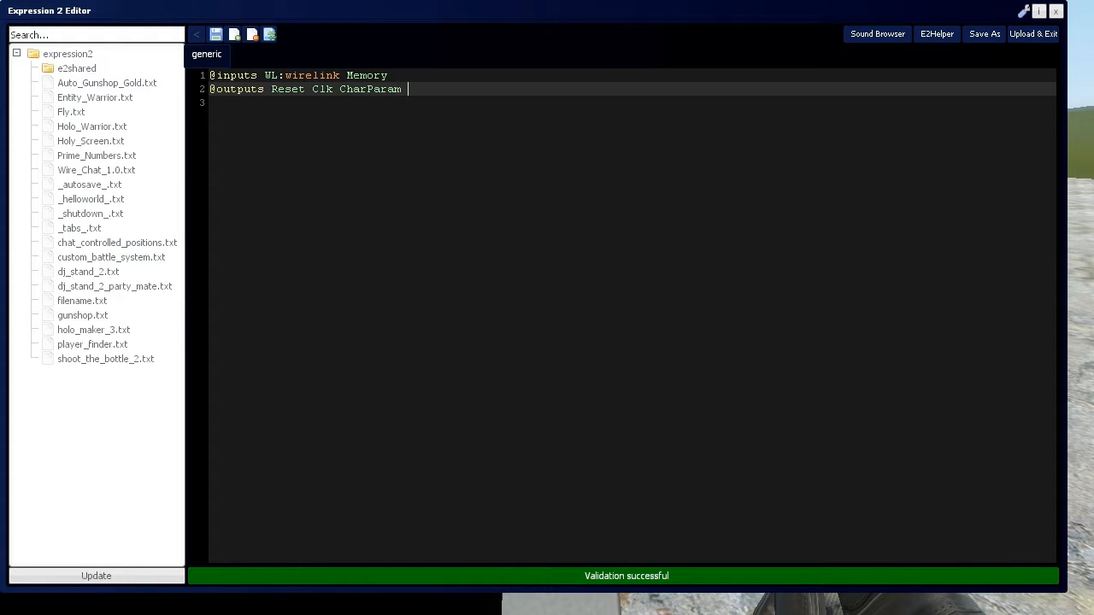
{"action": "type", "text": "CharX"}
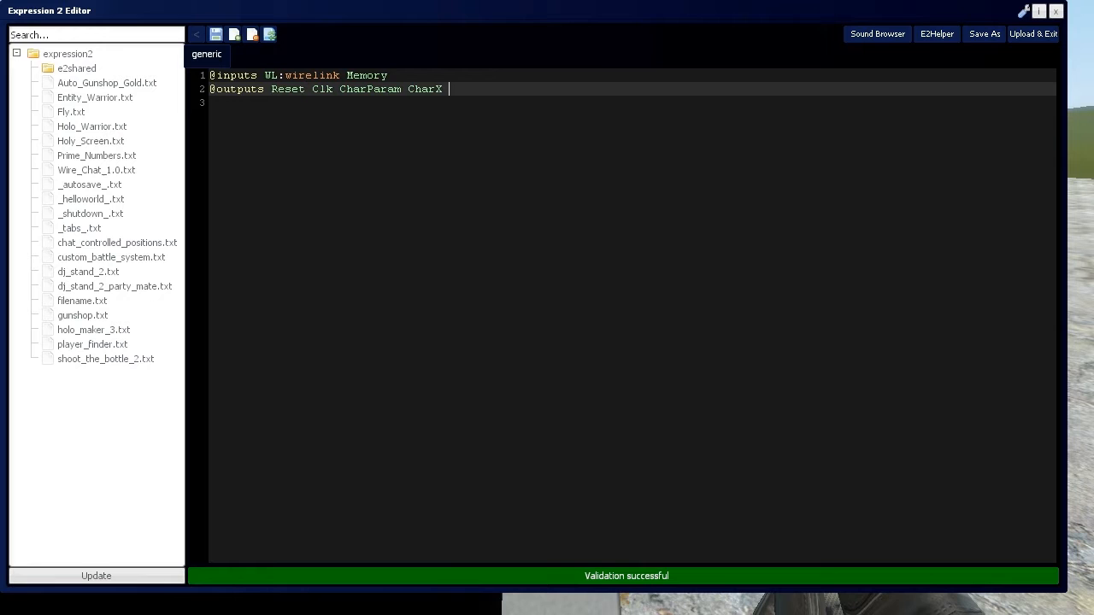
{"action": "type", "text": "CharY"}
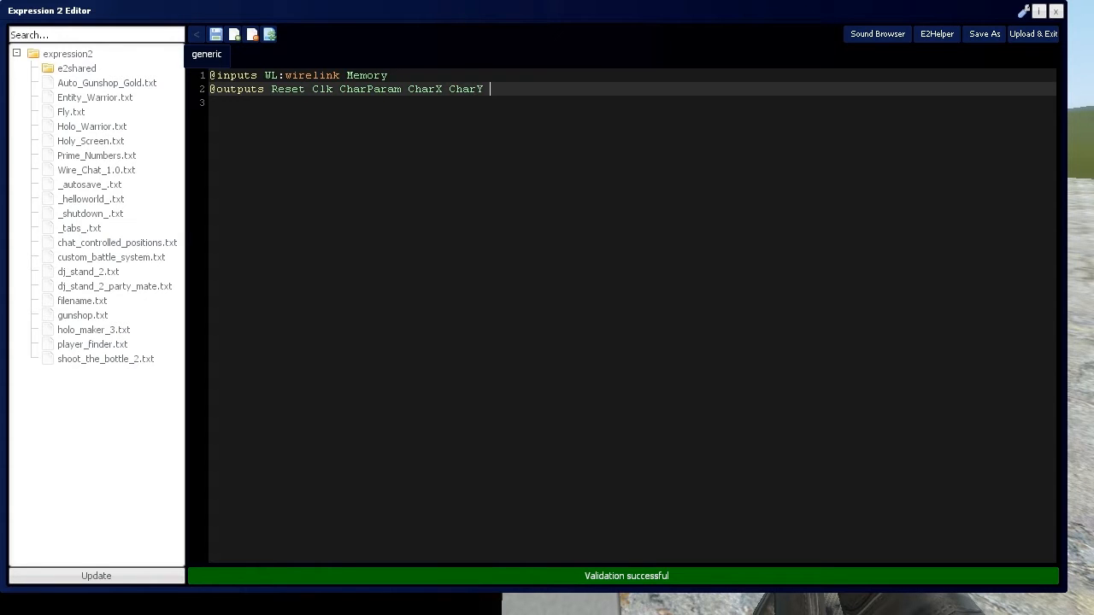
{"action": "type", "text": "Char"}
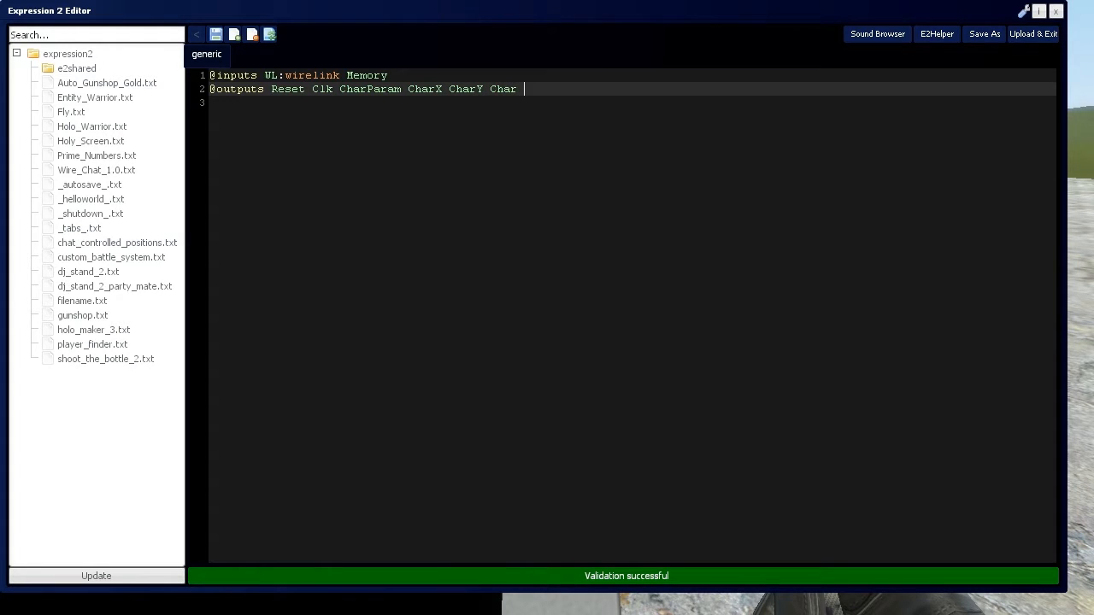
{"action": "type", "text": "Rclk"}
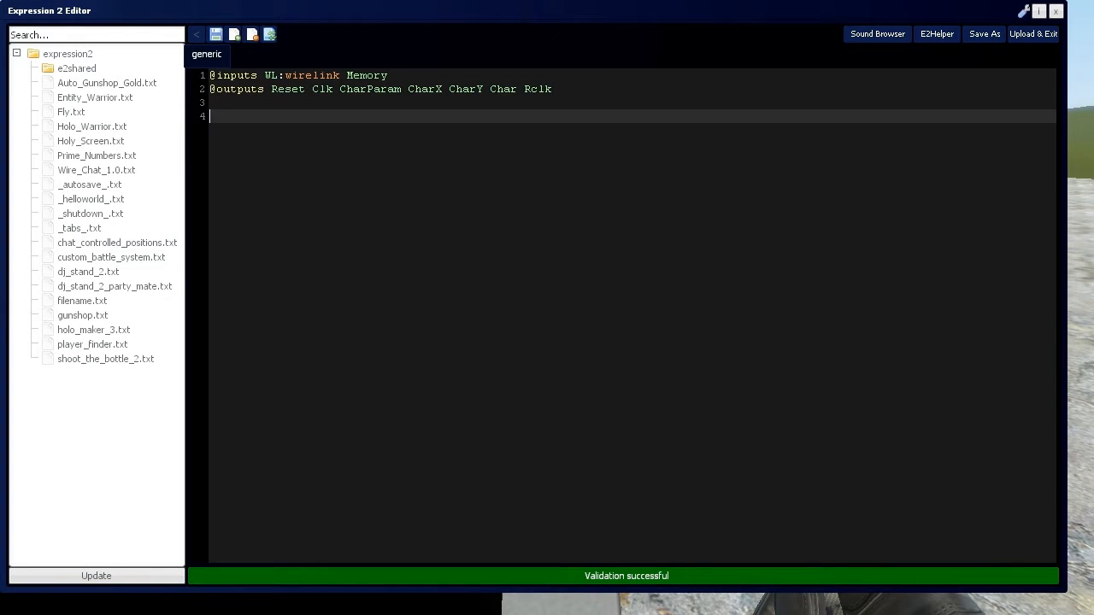
Write if(first()|duped()) setting Clk 1, CharParam 999, CharX and CharY 0, Rclk 1.
{"action": "type", "text": "if(first("}
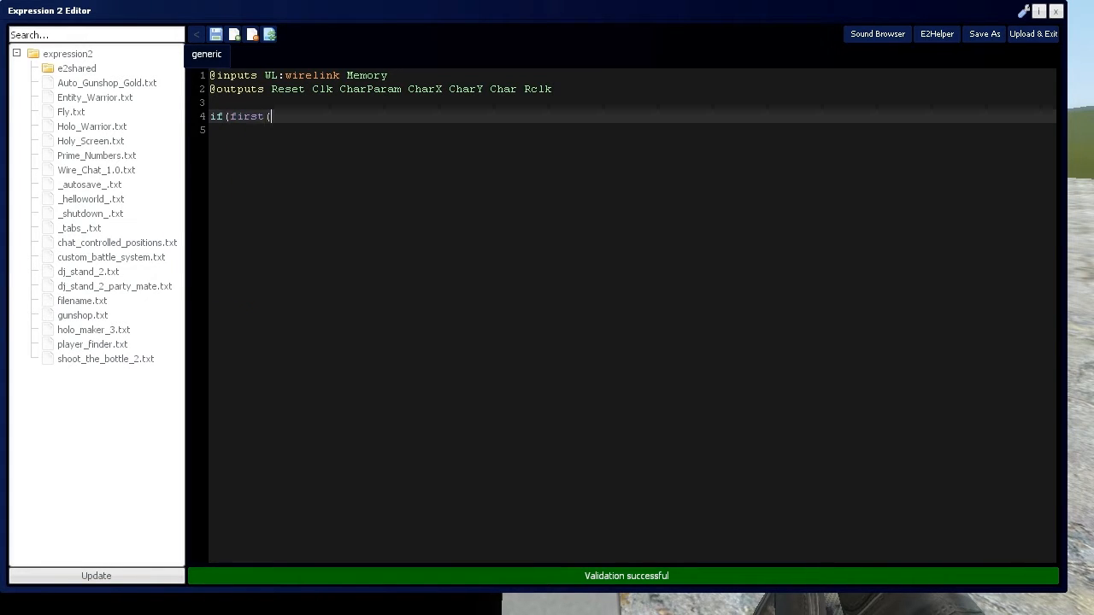
{"action": "type", "text": ")|duped"}
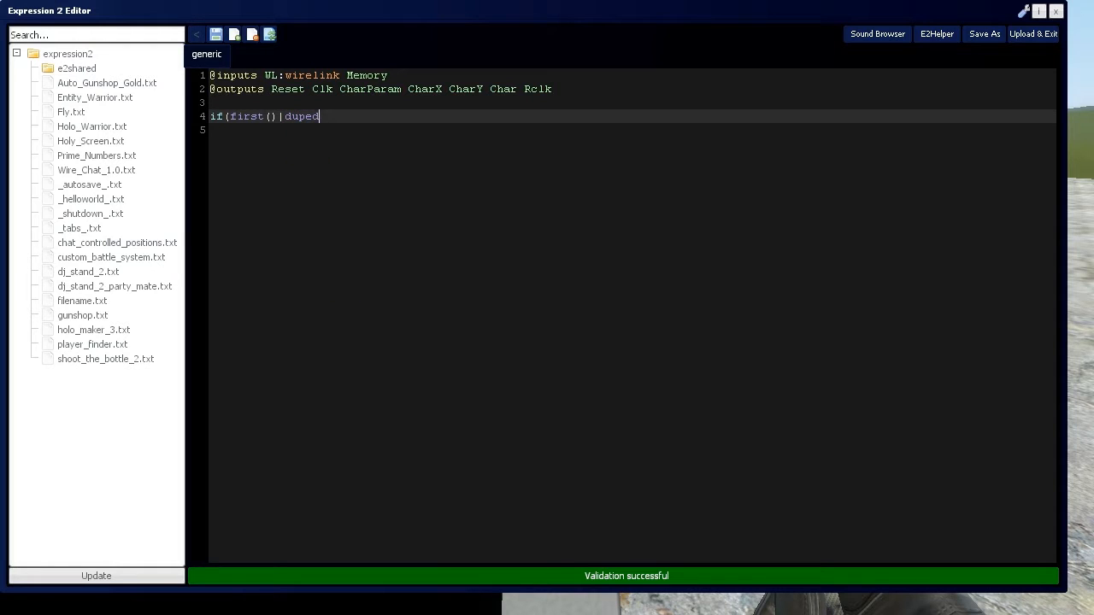
{"action": "type", "text": "() {"}
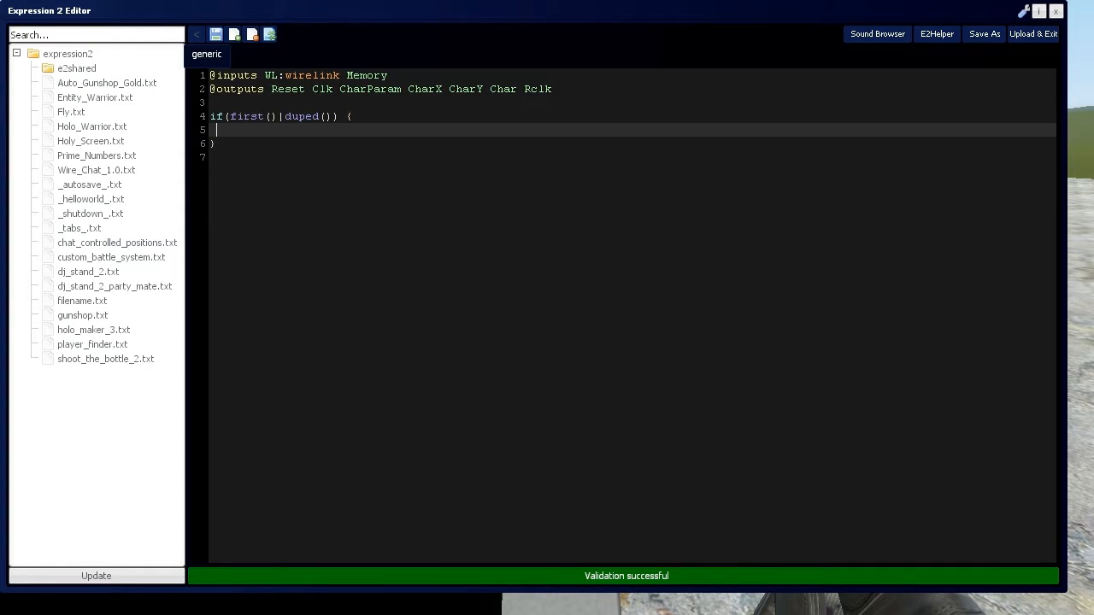
{"action": "type", "text": "Clk = 1"}
{"action": "type", "text": "CharParam = 999"}
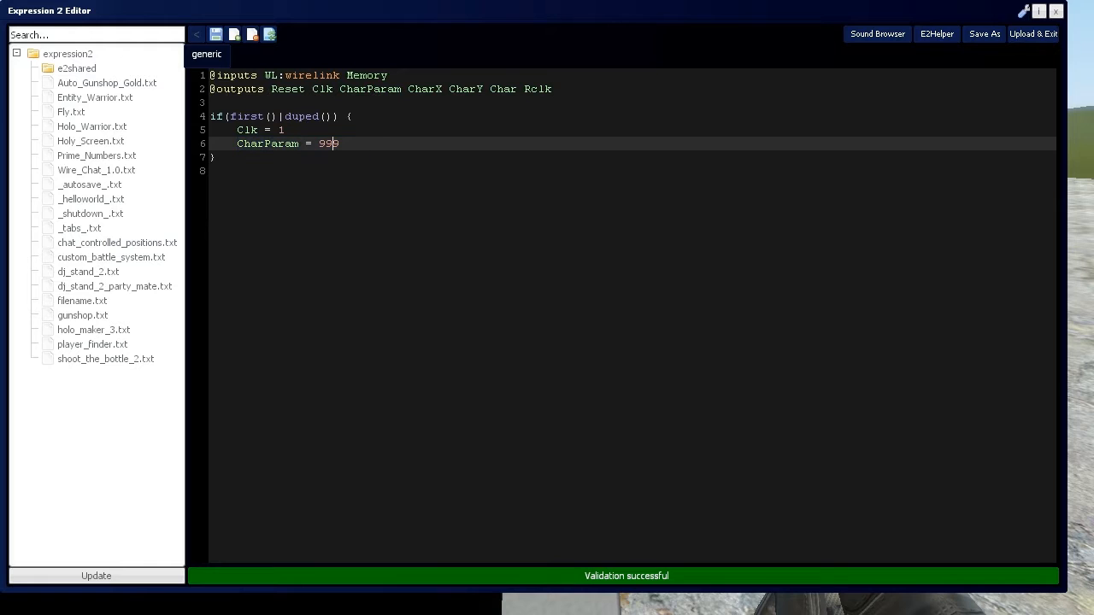
{"action": "key", "text": "Enter"}
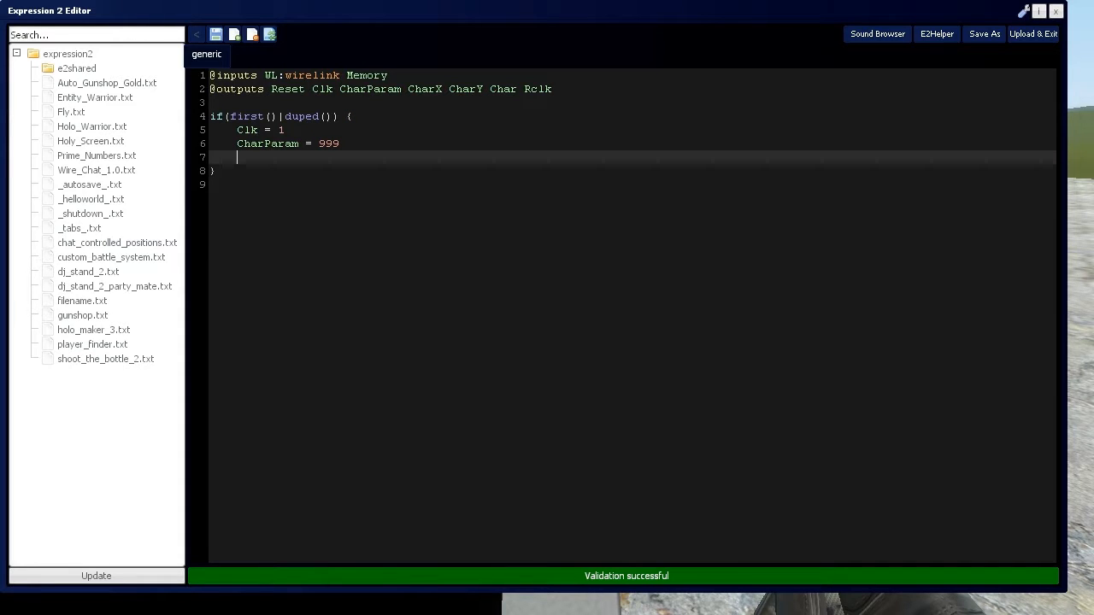
{"action": "type", "text": "Chat"}
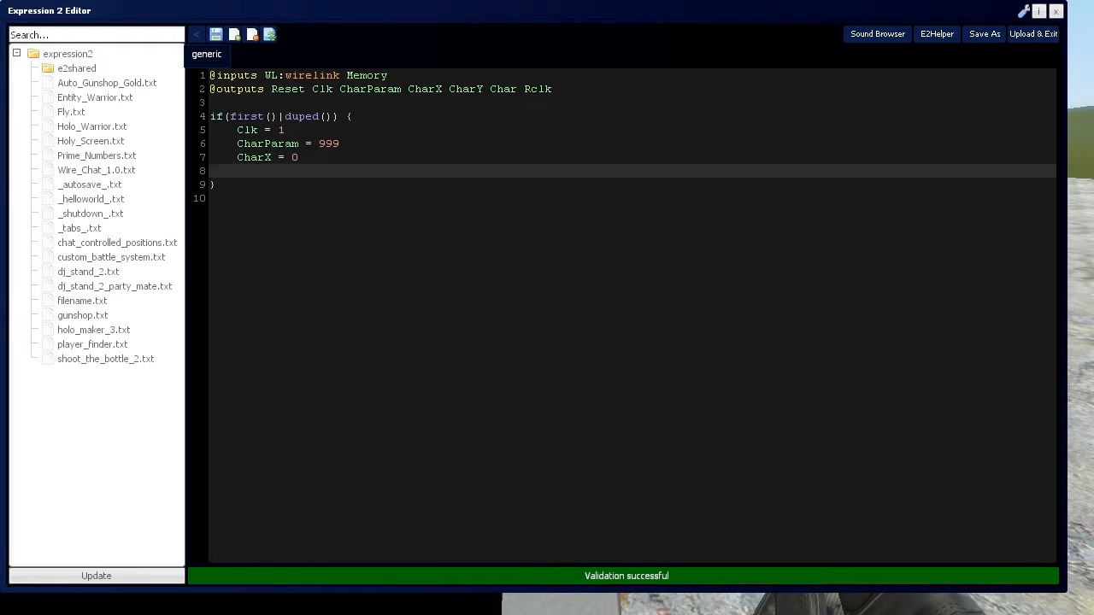
{"action": "type", "text": "CharY"}
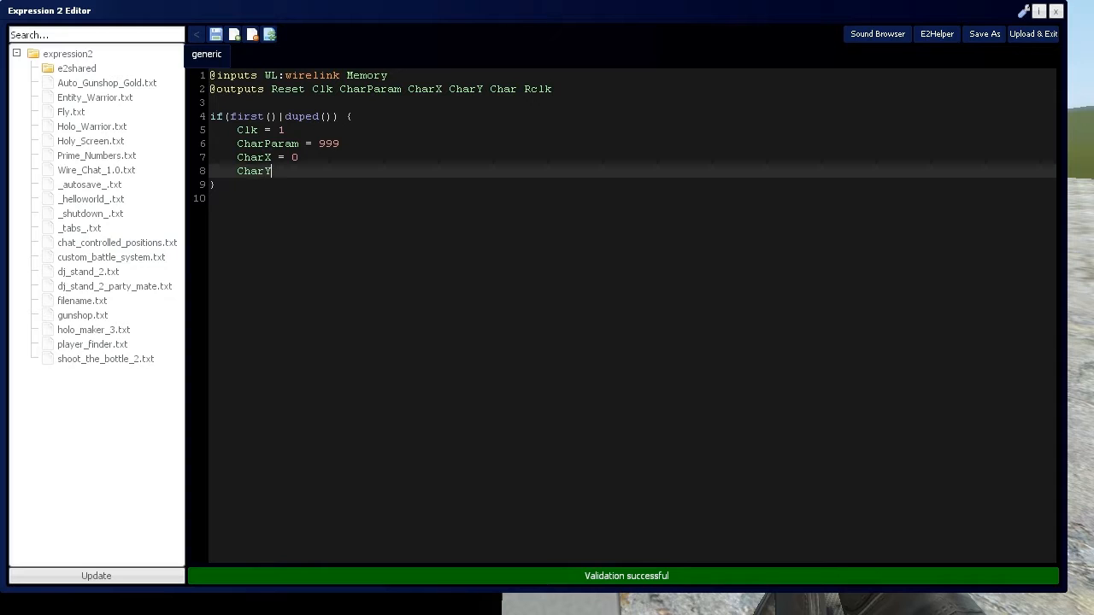
{"action": "type", "text": "= 0"}
{"action": "type", "text": "R"}
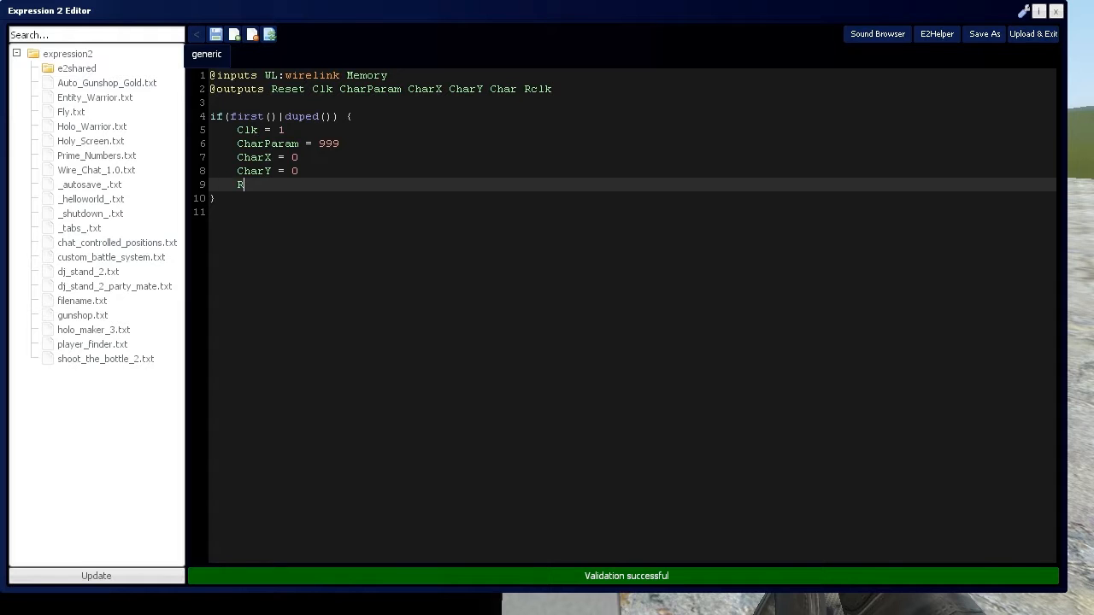
{"action": "type", "text": "clk = 1"}
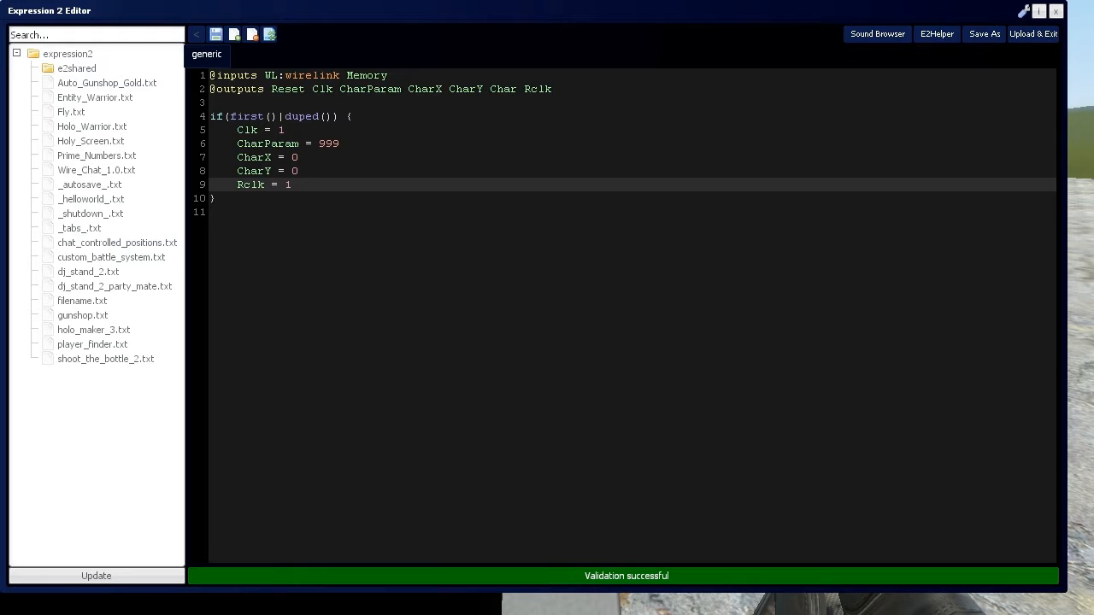
Write the if(Rclk) block: Reset = 1, Rclk = 0, timer("Reset",100).
{"action": "type", "text": "if"}
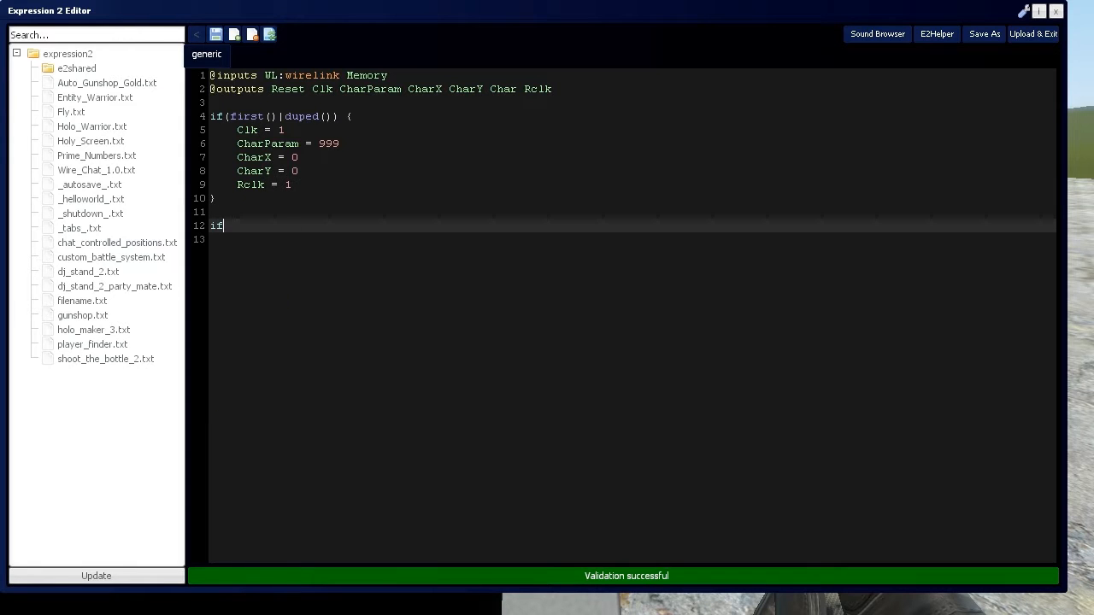
{"action": "type", "text": "("}
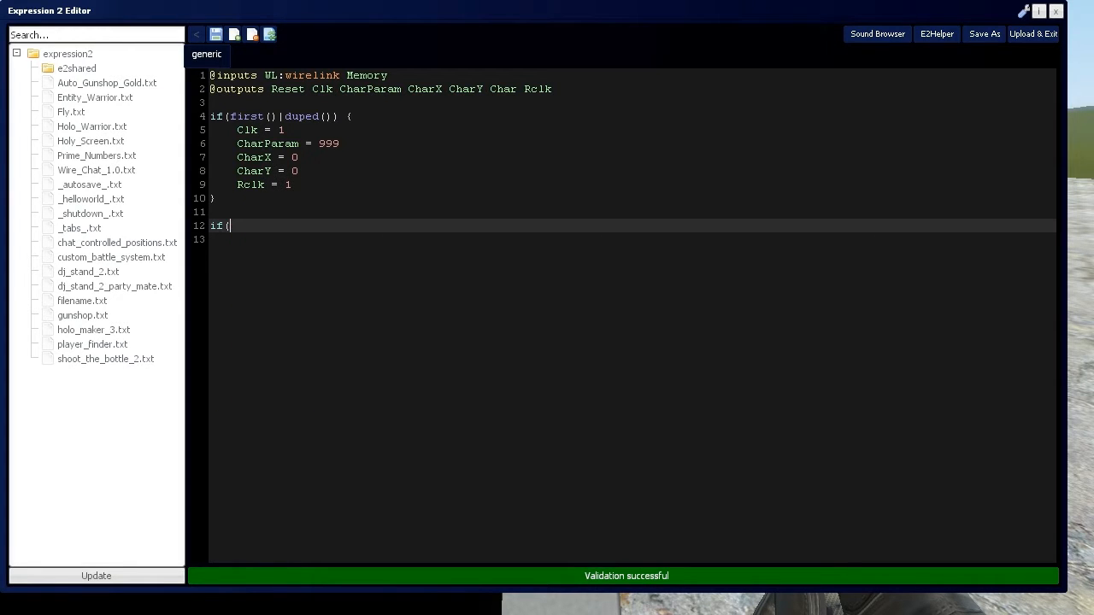
{"action": "type", "text": "Rclk) {"}
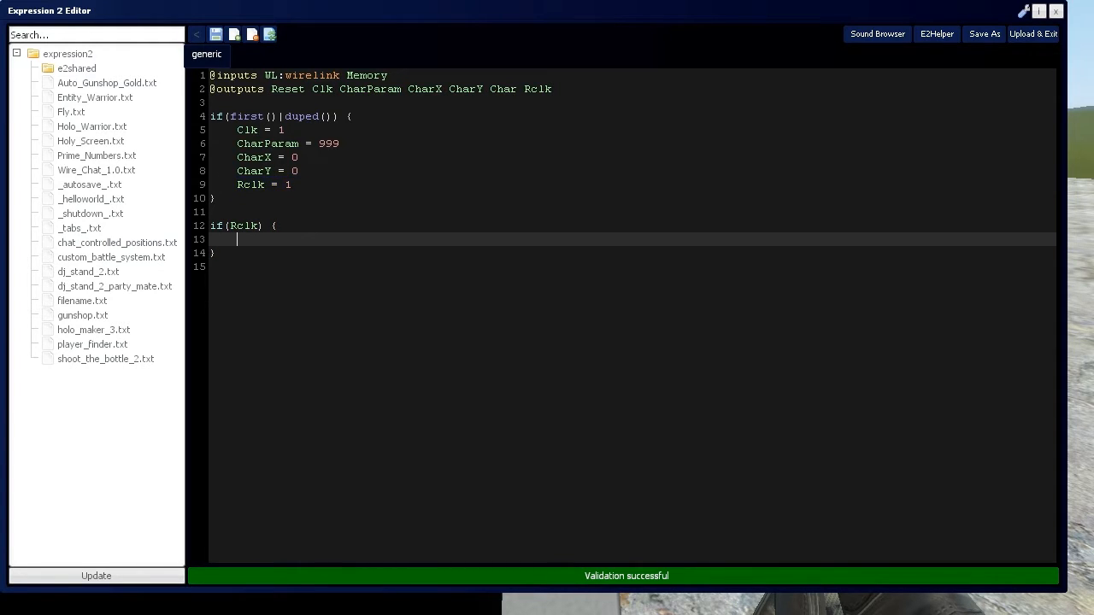
{"action": "type", "text": "Reset"}
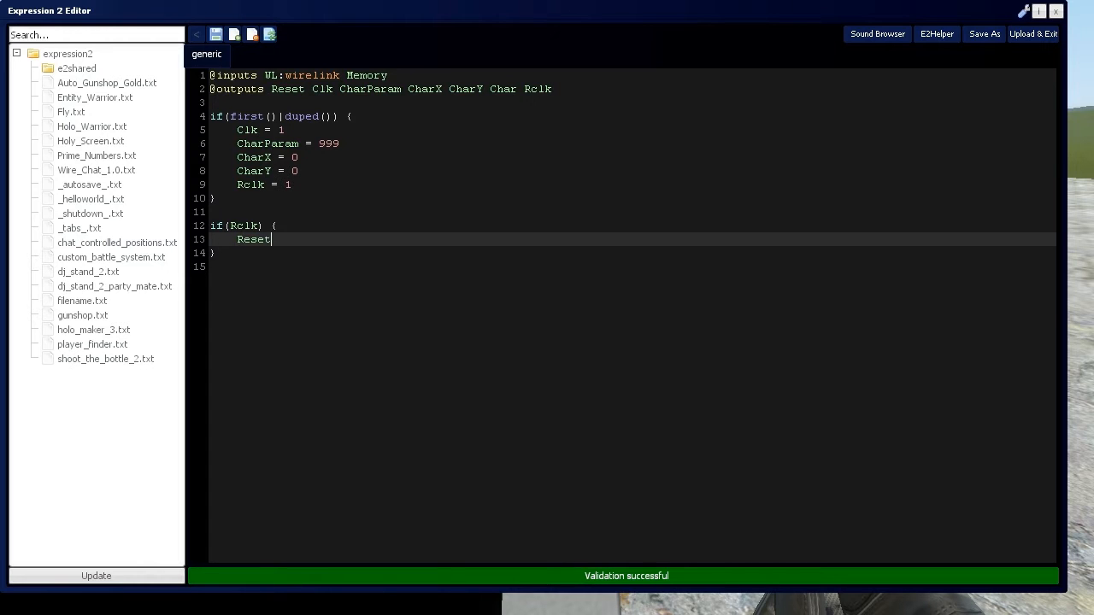
{"action": "type", "text": "= 1"}
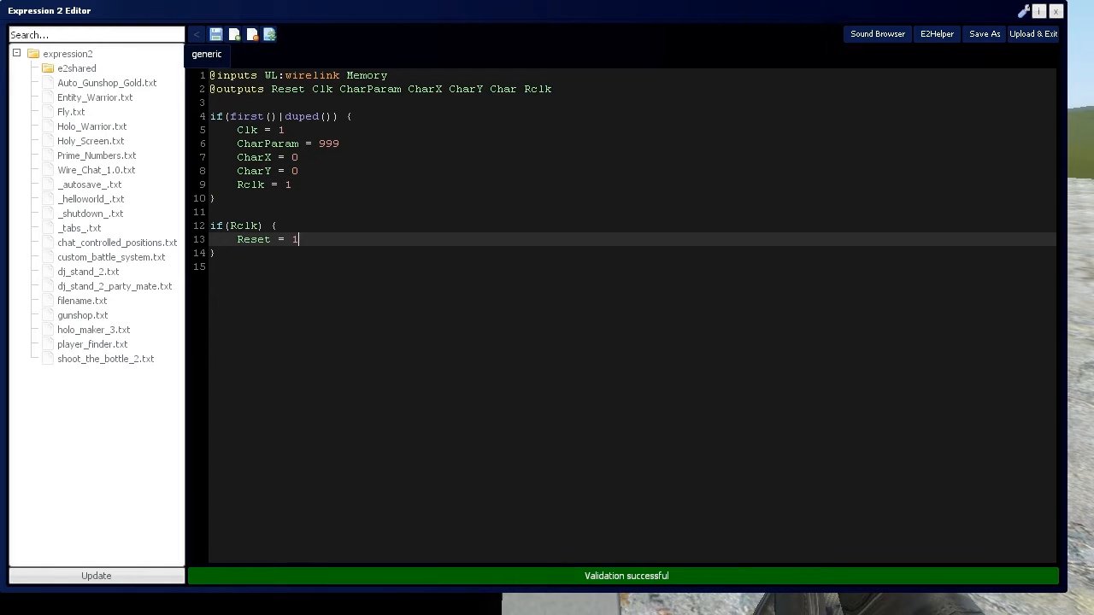
{"action": "type", "text": "Rclk = 0"}
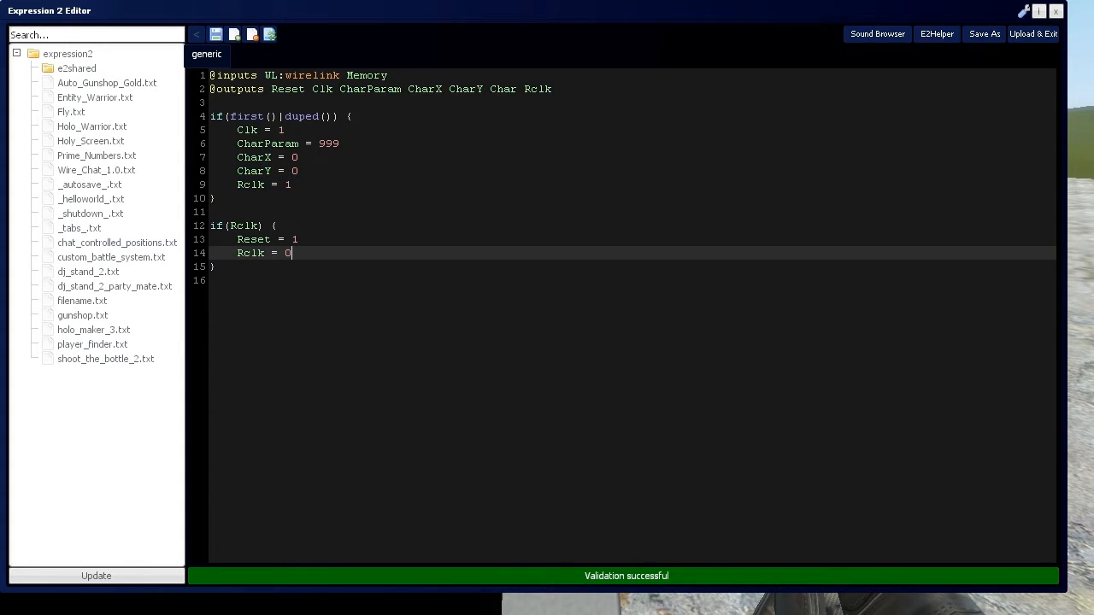
{"action": "key", "text": "Enter"}
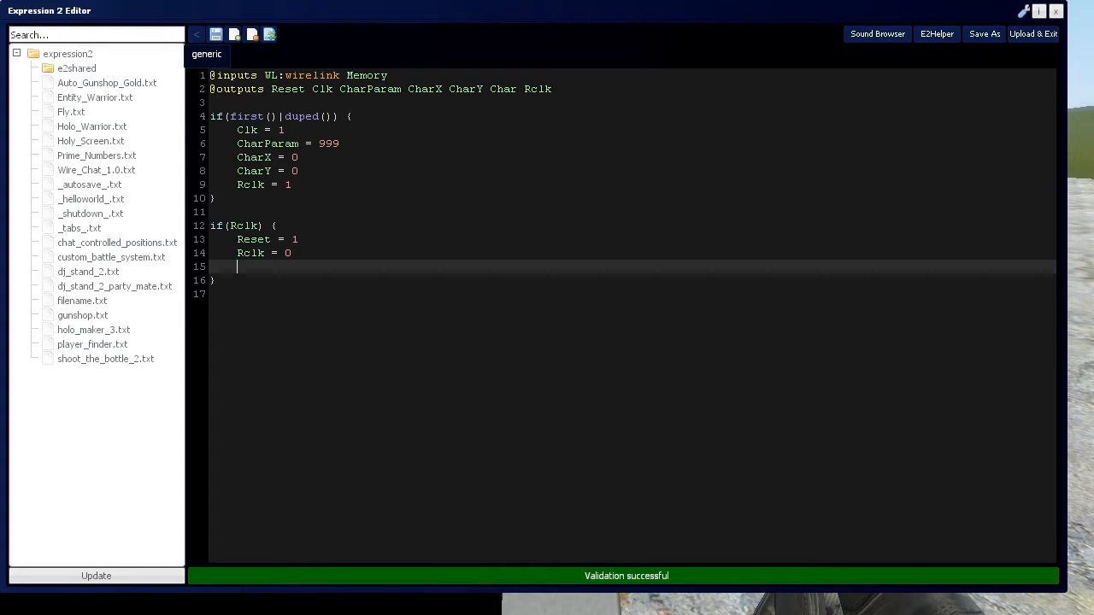
{"action": "type", "text": "timer("}
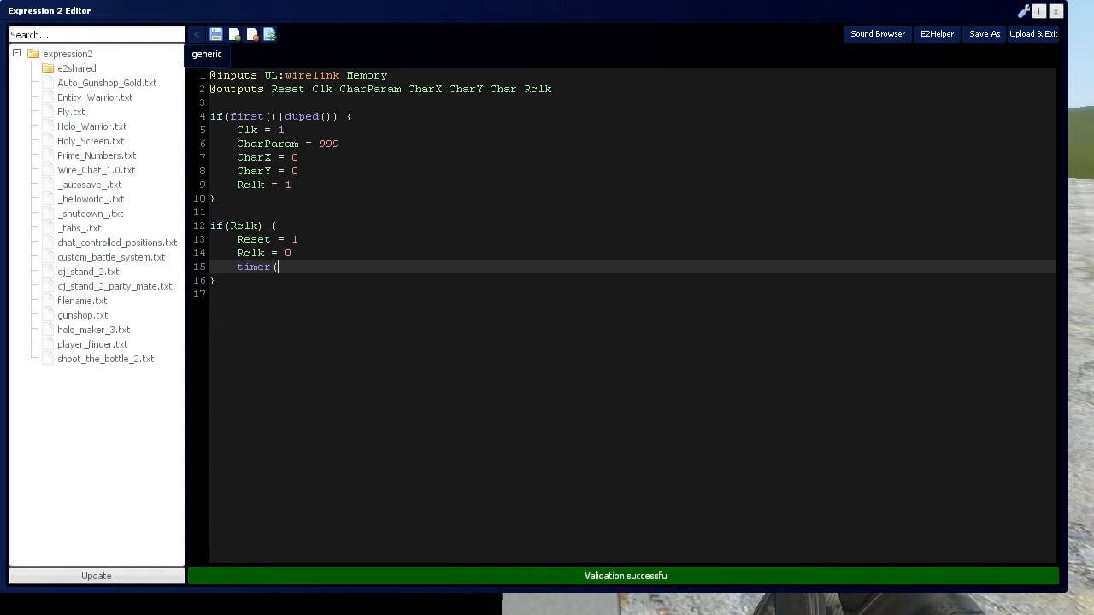
{"action": "type", "text": "\""}
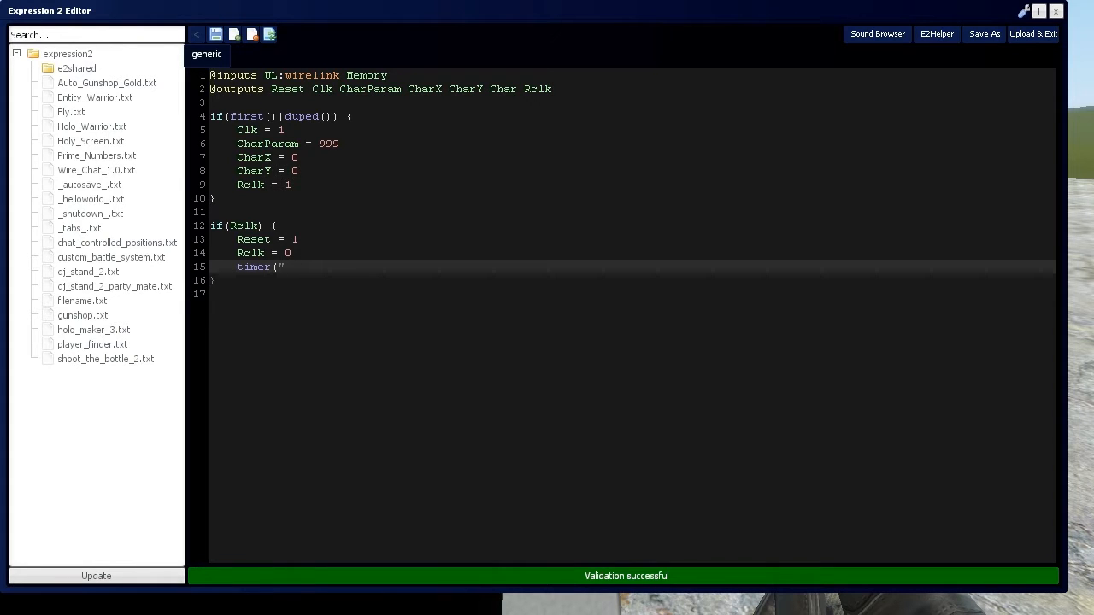
{"action": "type", "text": "Reset\","}
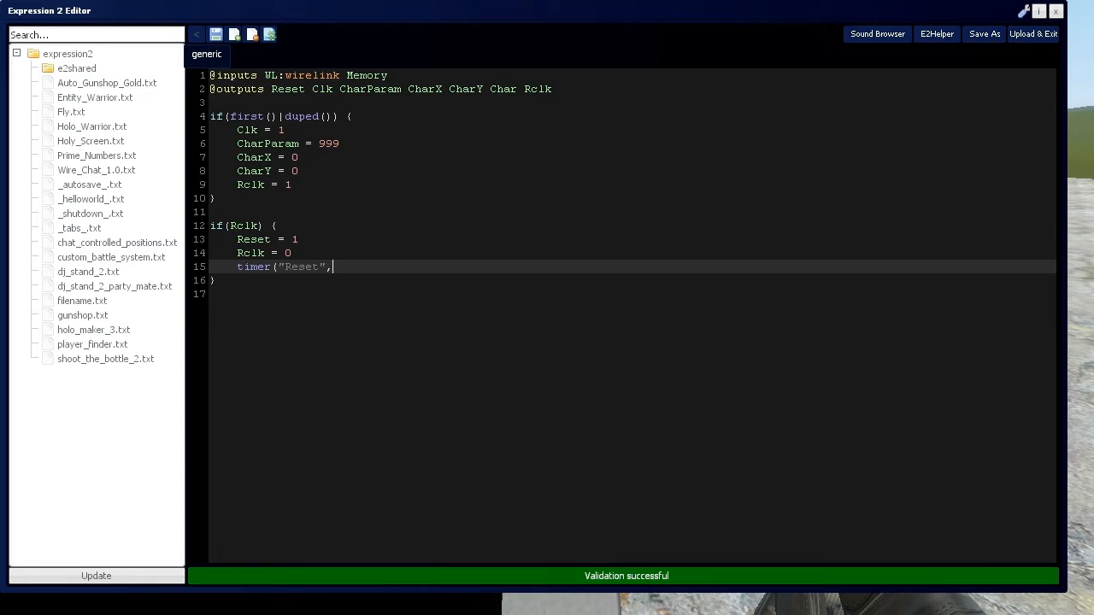
{"action": "type", "text": "i"}
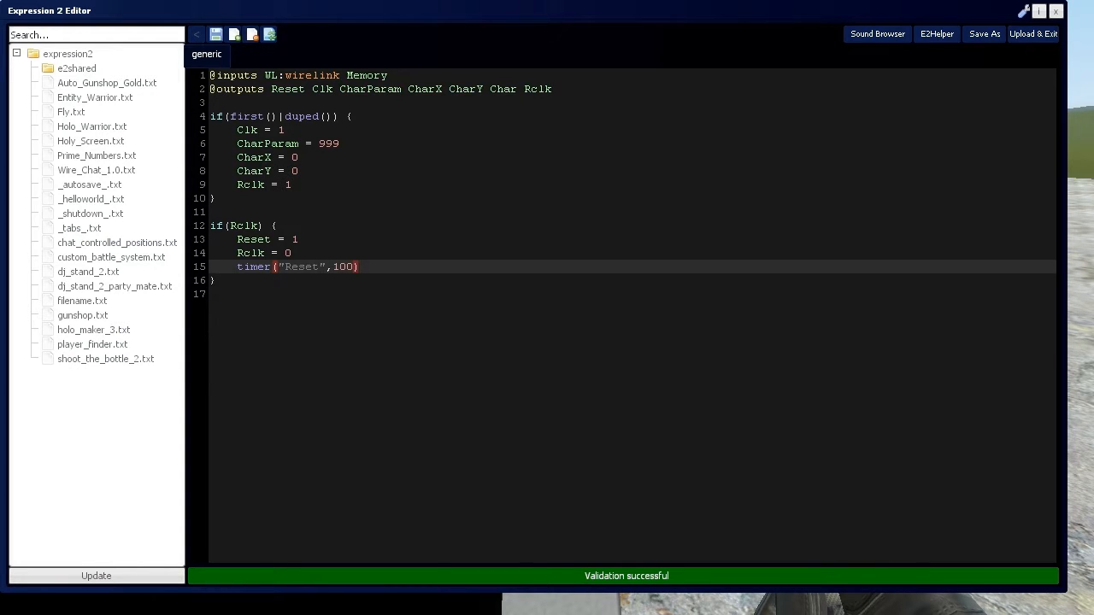
{"action": "double_click", "coordinate": [344, 266]}
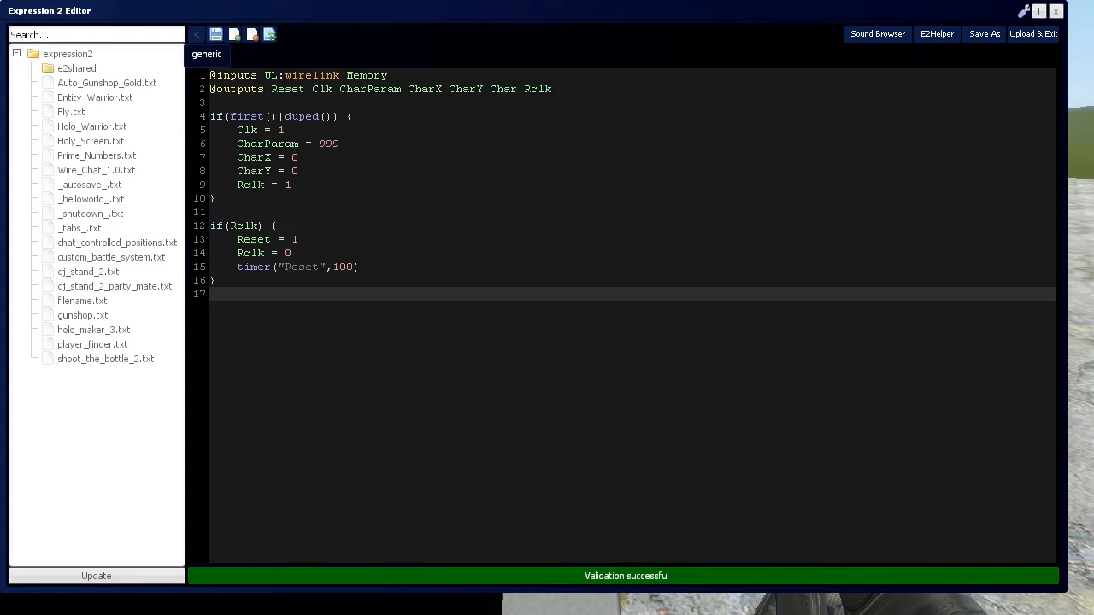
Type elseif(clk("Reset")) { and begin its body with Reset.
{"action": "type", "text": "elseif("}
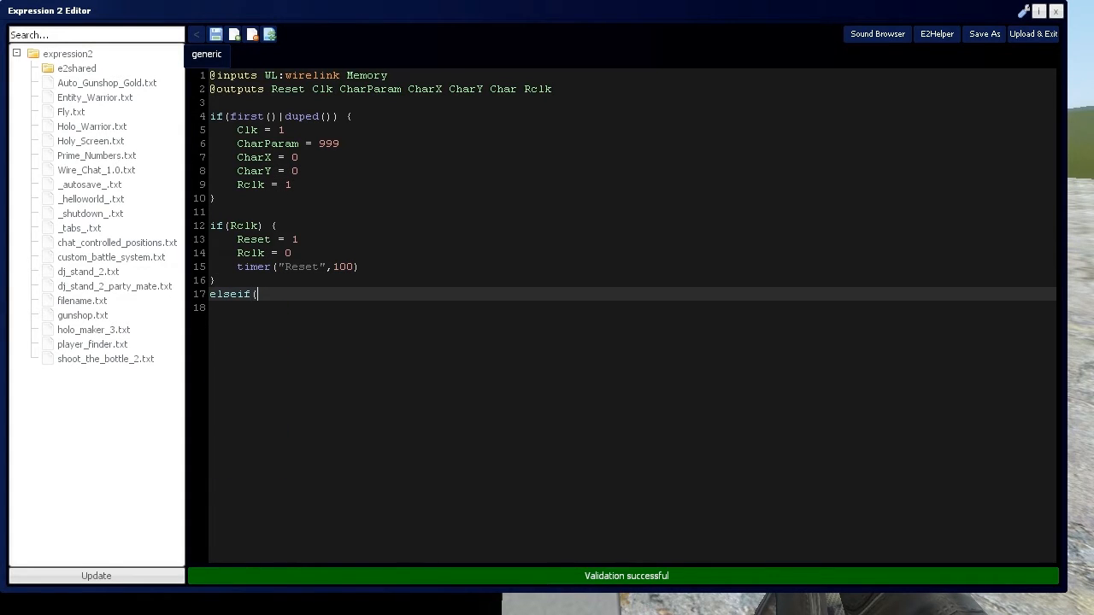
{"action": "type", "text": "clk"}
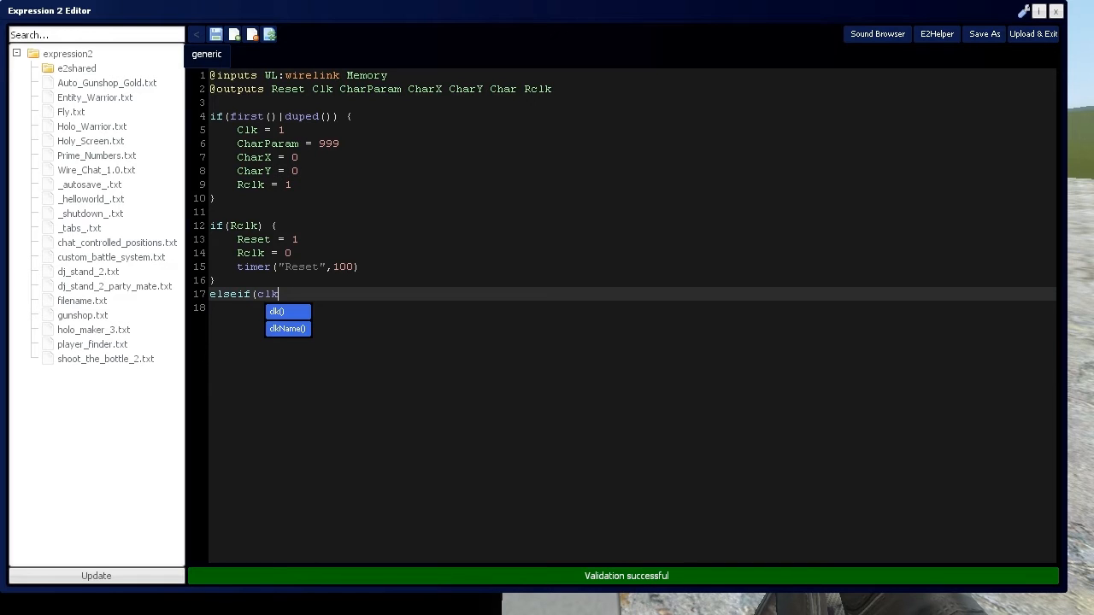
{"action": "type", "text": "(\"Res"}
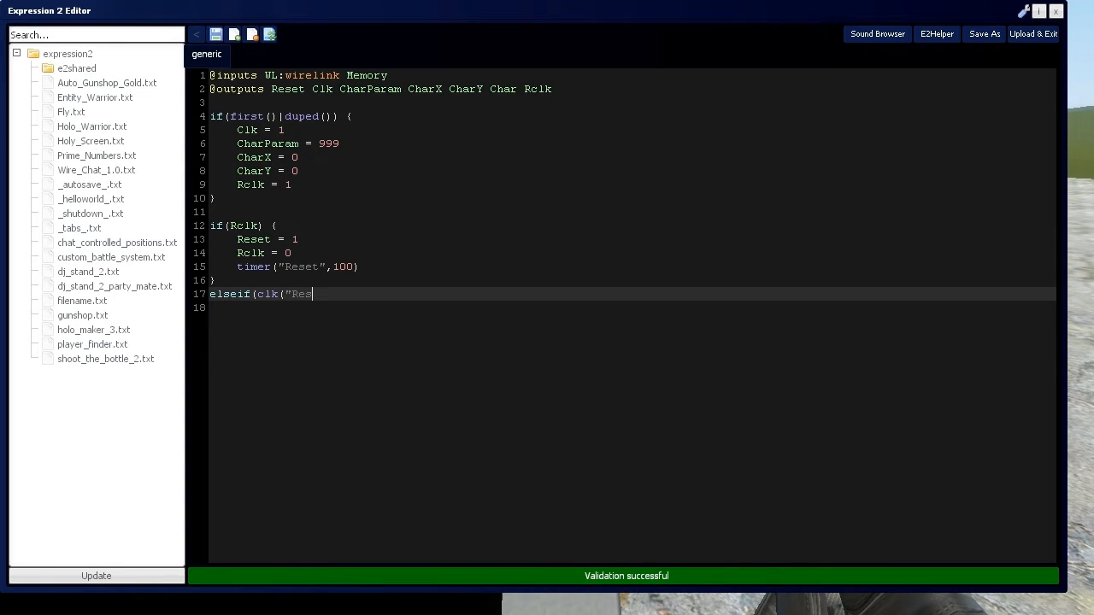
{"action": "type", "text": "et\""}
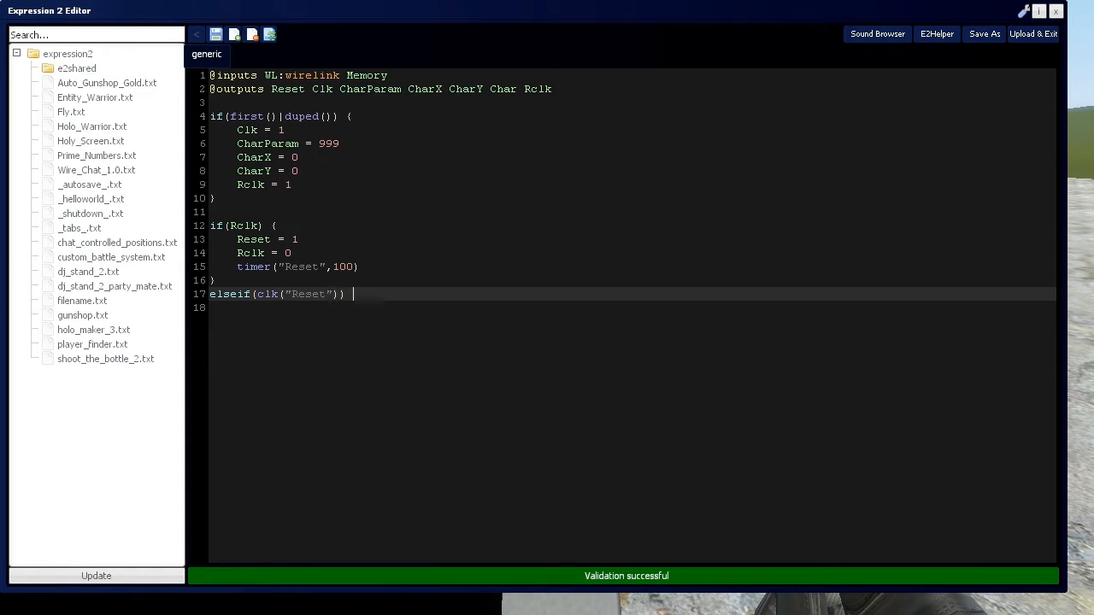
{"action": "type", "text": "{"}
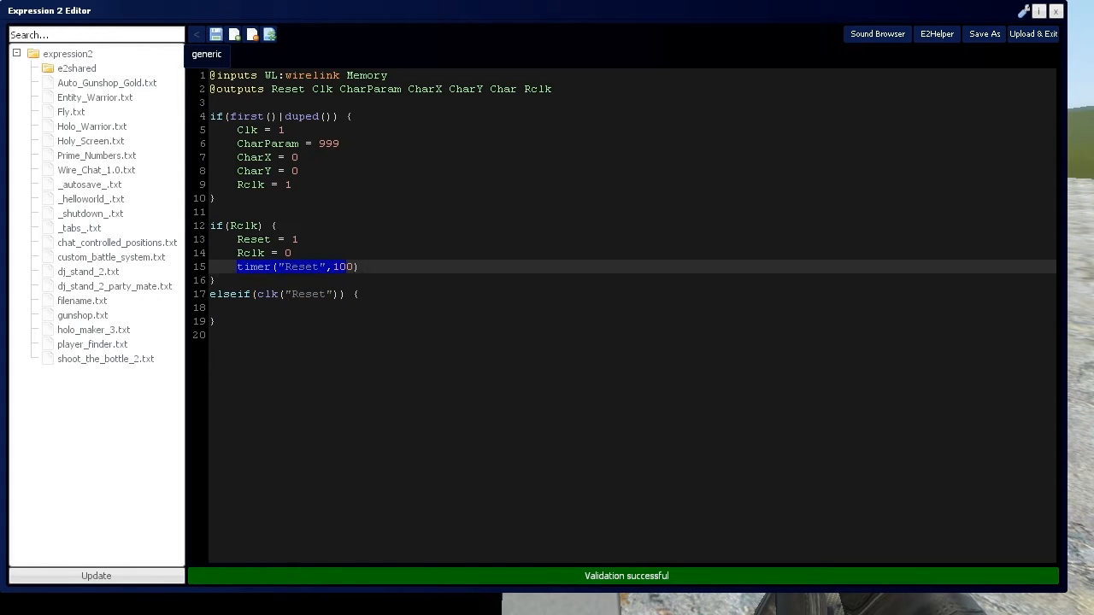
{"action": "left_click", "coordinate": [284, 294]}
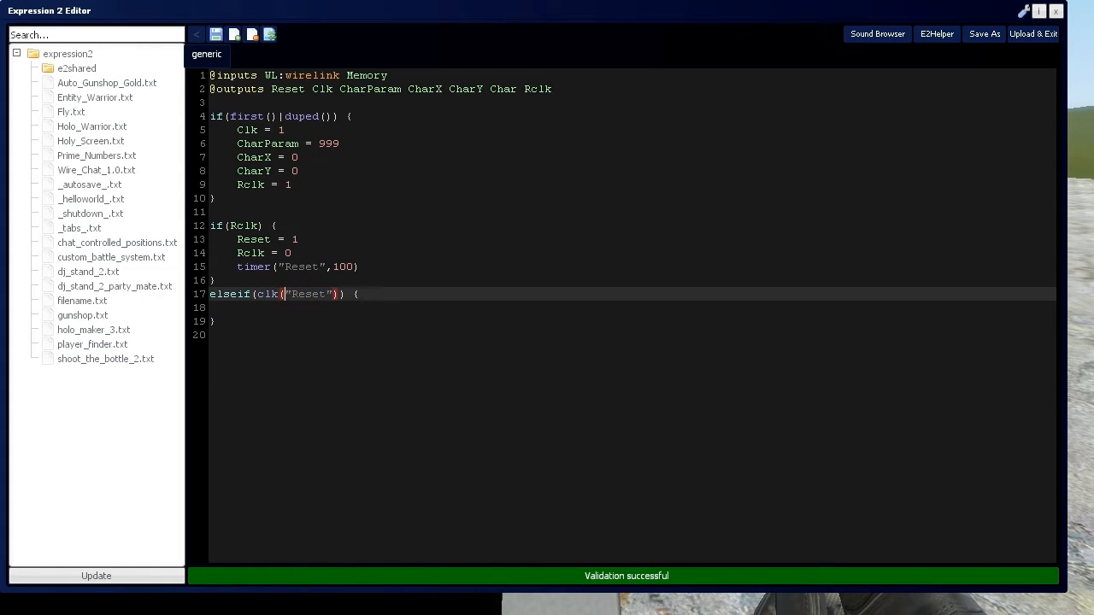
{"action": "type", "text": "Reset"}
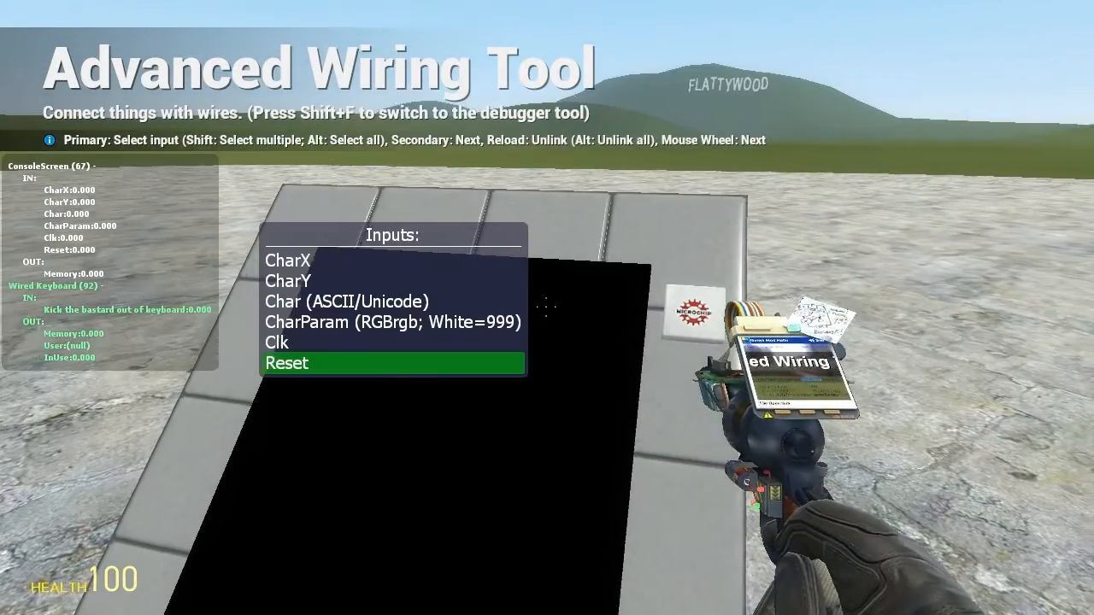
{"action": "mouse_move", "coordinate": [289, 259]}
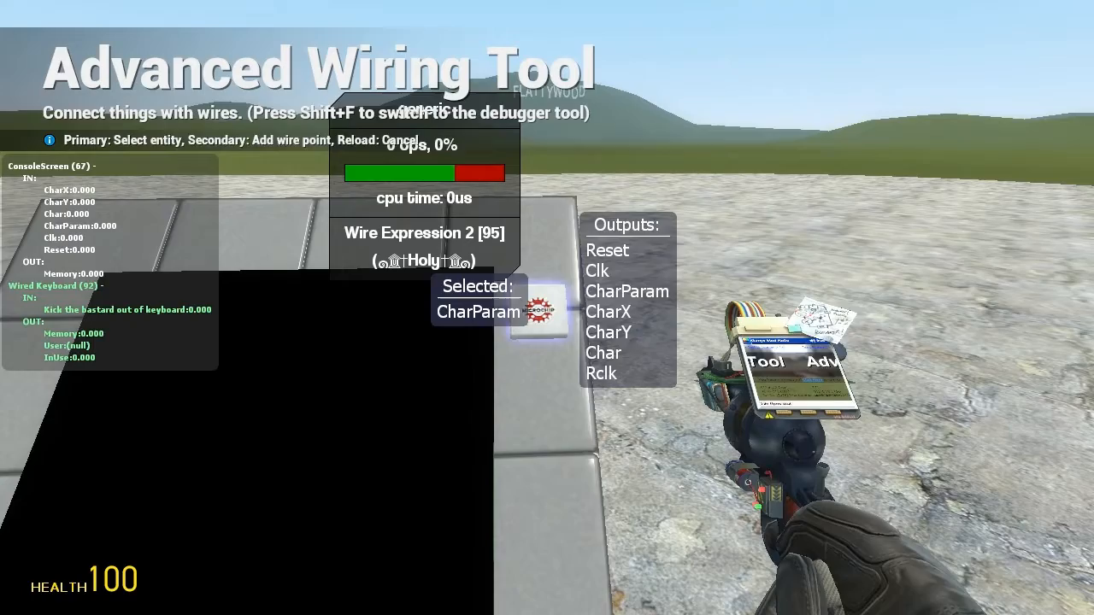
Wire the console screen's CharParam input to the chip.
{"action": "left_click", "coordinate": [596, 271]}
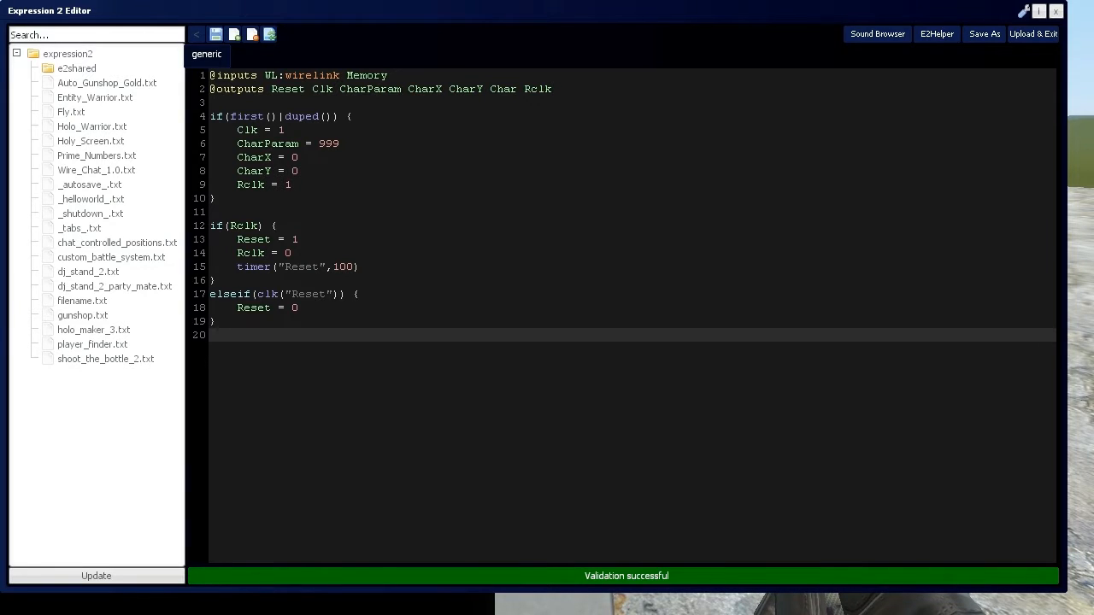
Add the line Char = Memory followed by blank lines.
{"action": "type", "text": "Char"}
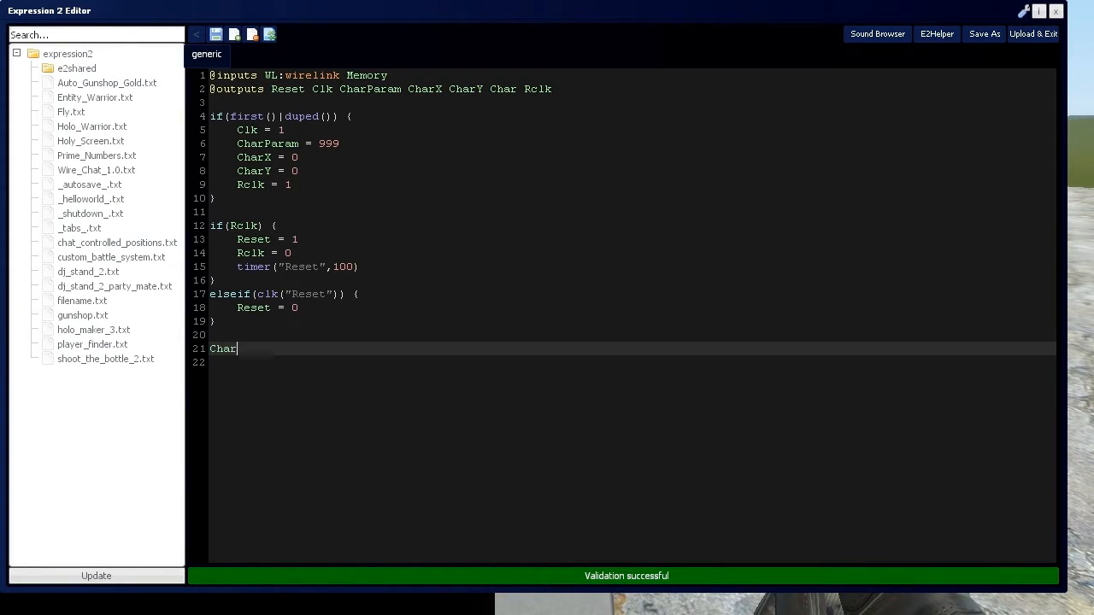
{"action": "type", "text": "= Memory"}
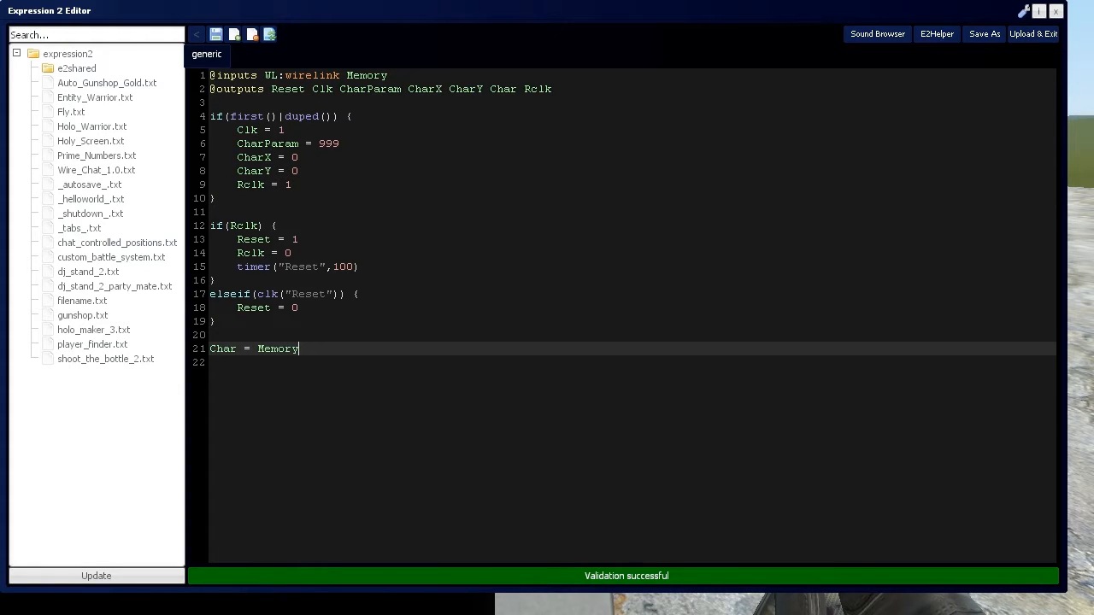
{"action": "key", "text": "Enter"}
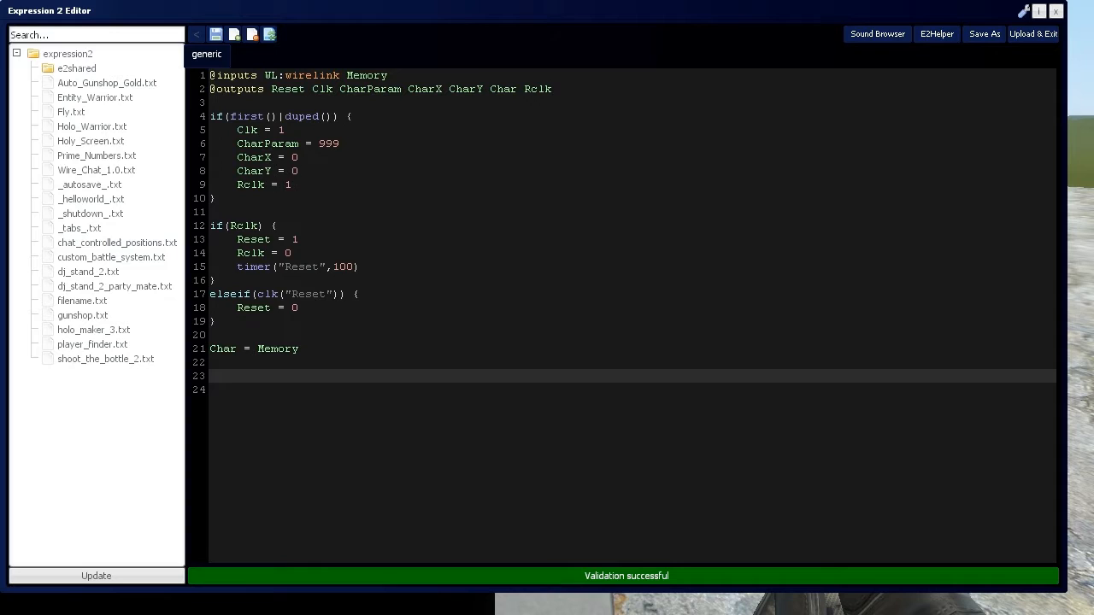
Add an if(~Memory) block with CharX++ and CharParam = 999.
{"action": "type", "text": "if("}
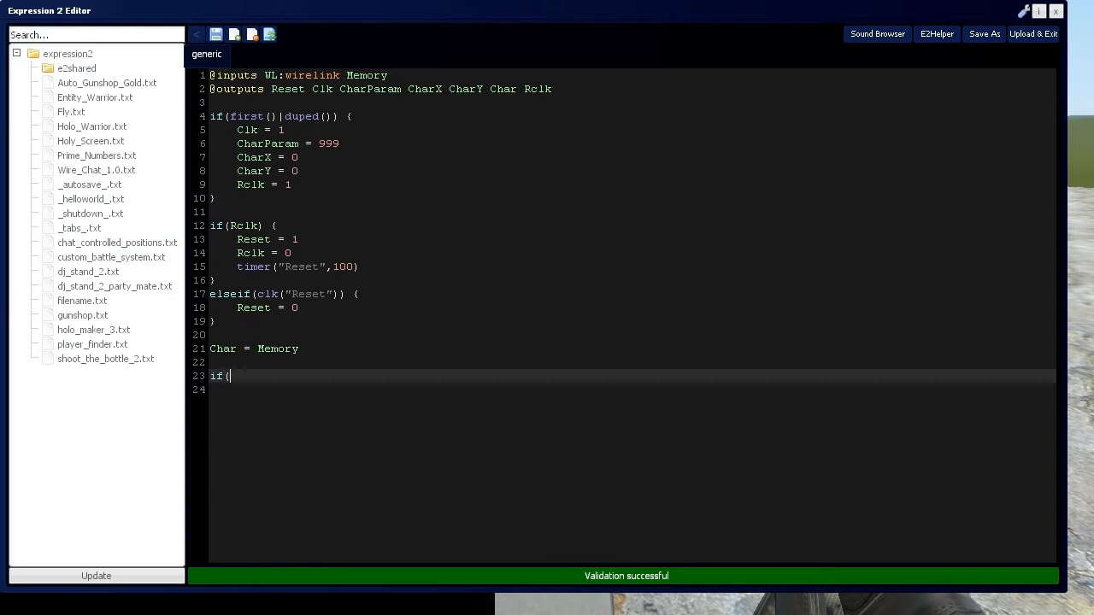
{"action": "type", "text": "~Memory)"}
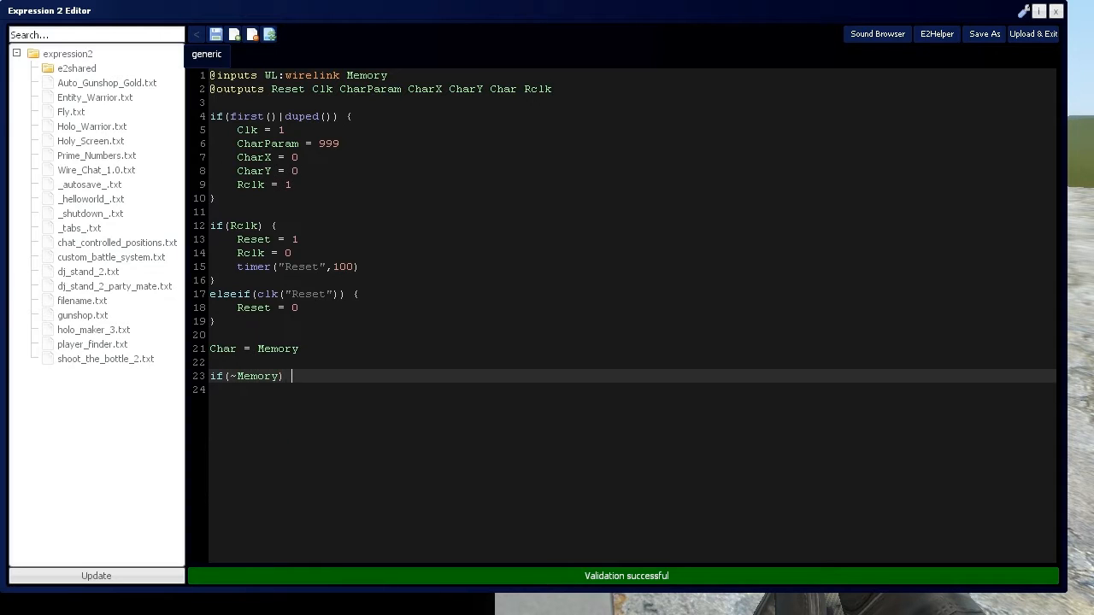
{"action": "type", "text": "{"}
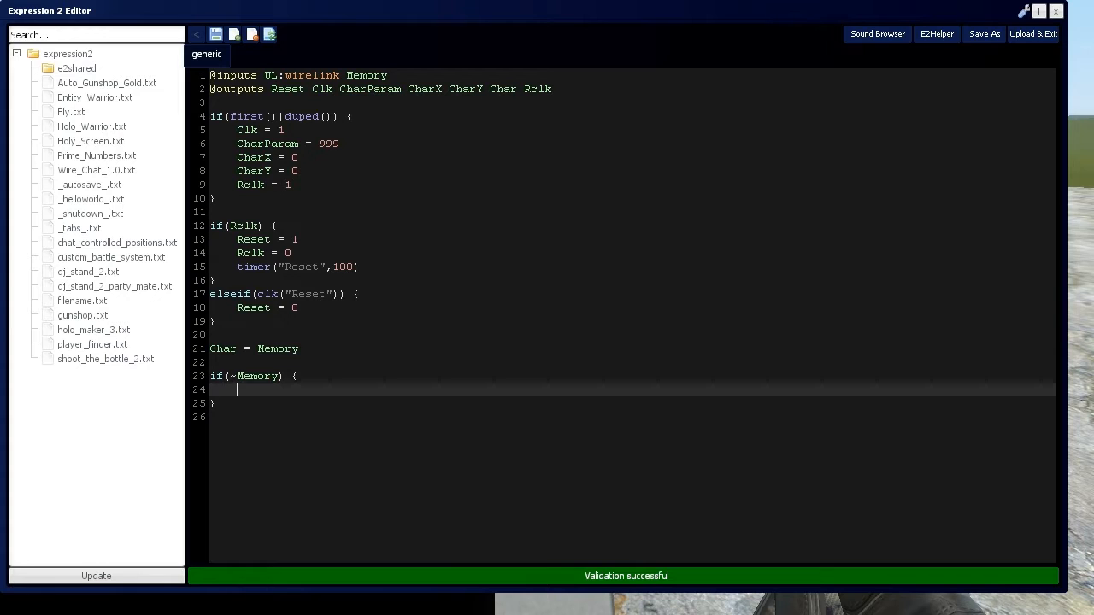
{"action": "type", "text": "CharX++"}
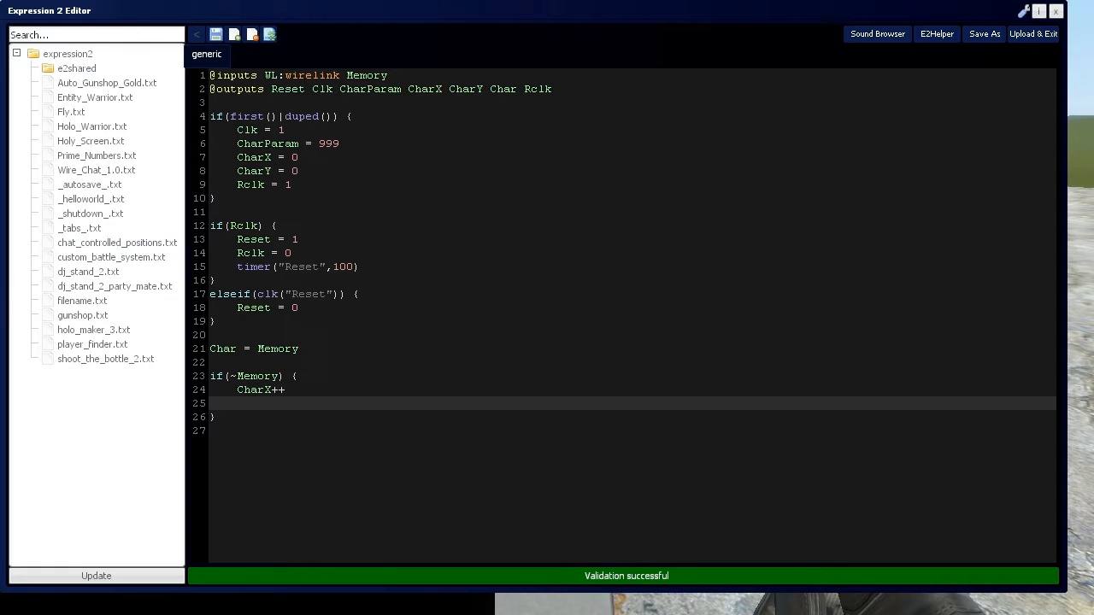
{"action": "type", "text": "Char"}
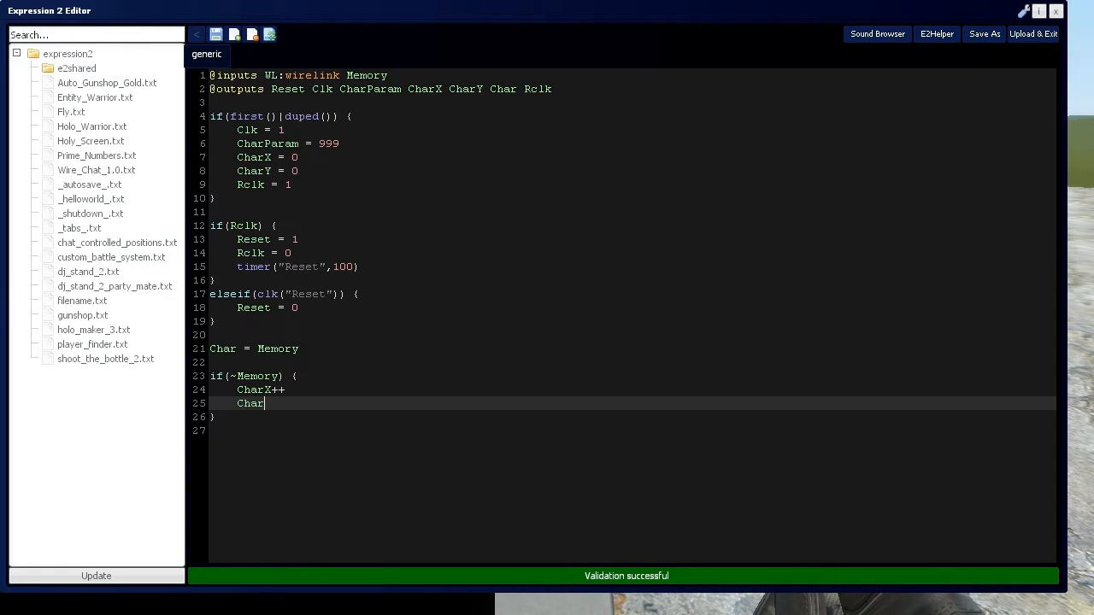
{"action": "type", "text": "Param"}
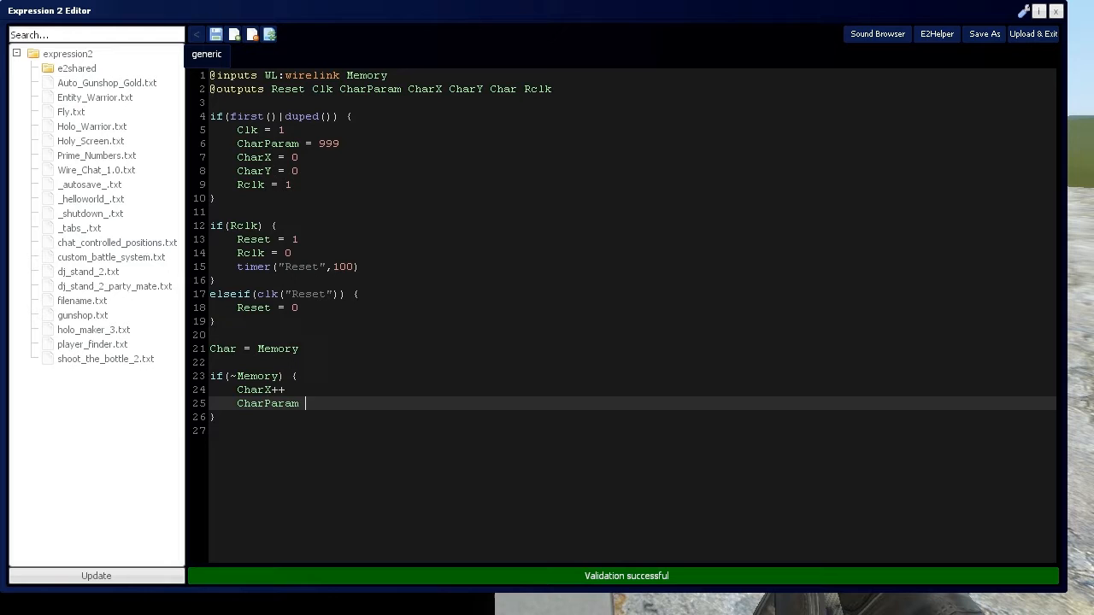
{"action": "key", "text": "Backspace"}
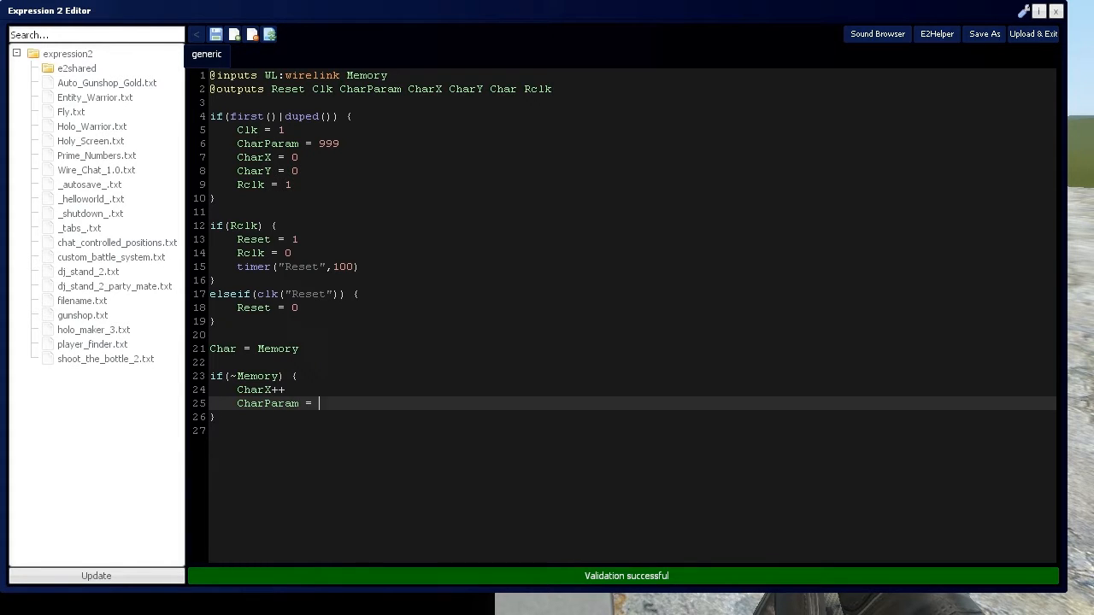
{"action": "type", "text": "999"}
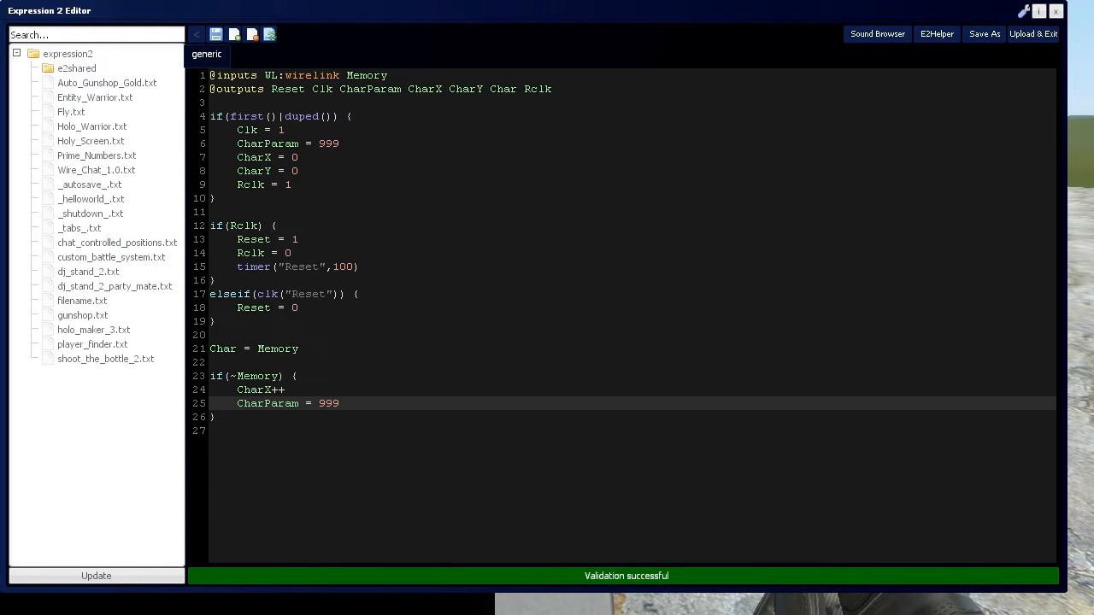
{"action": "type", "text": "i"}
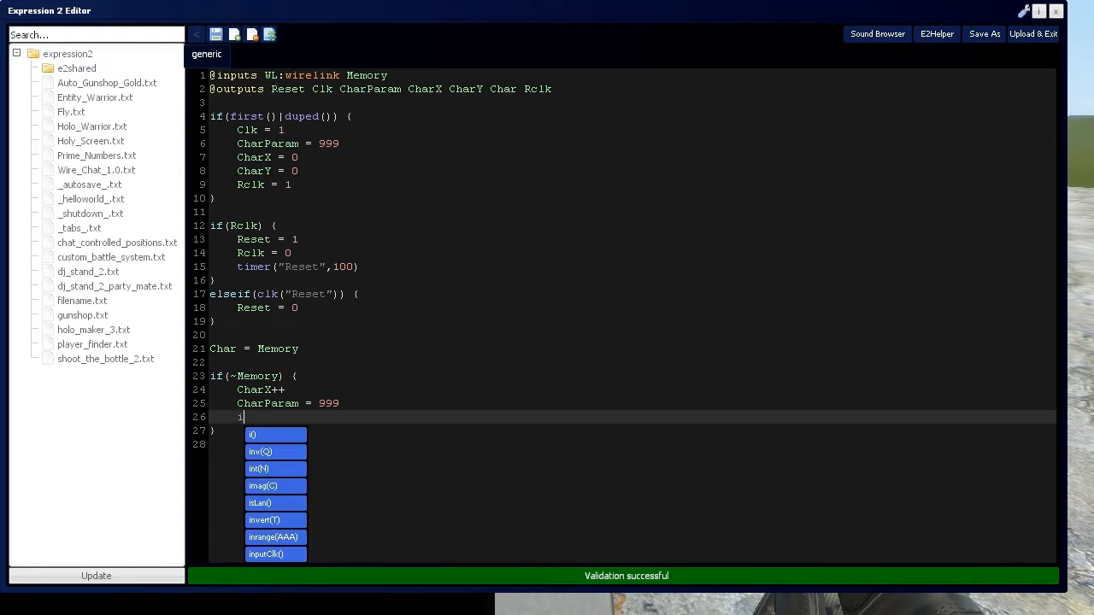
Add if(CharX > 29) resetting CharX to 0 and advancing CharY.
{"action": "type", "text": "f(CharX"}
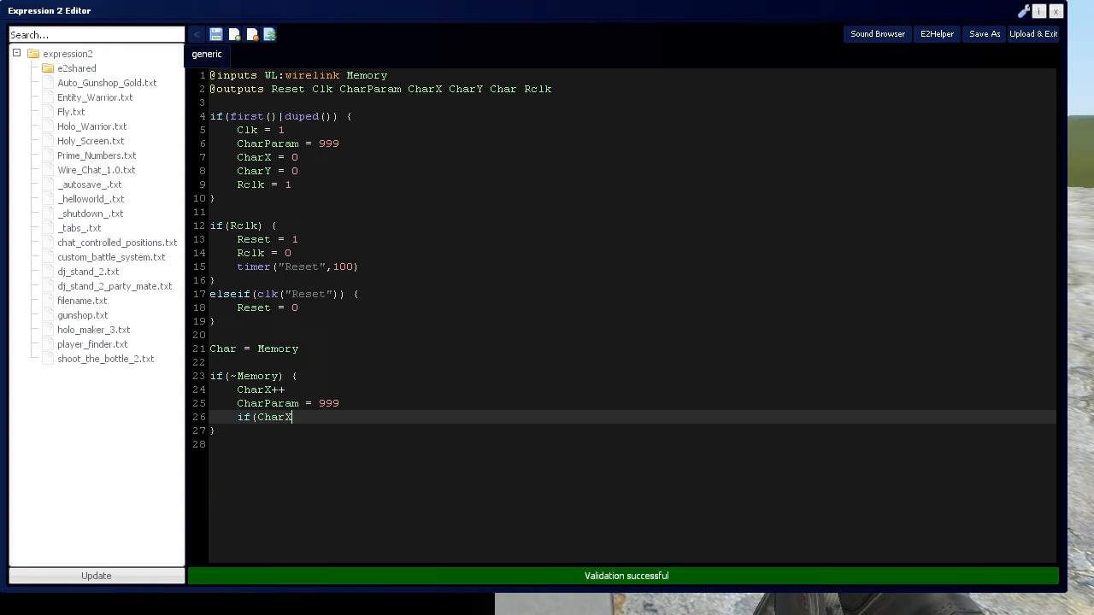
{"action": "type", "text": "> 29)"}
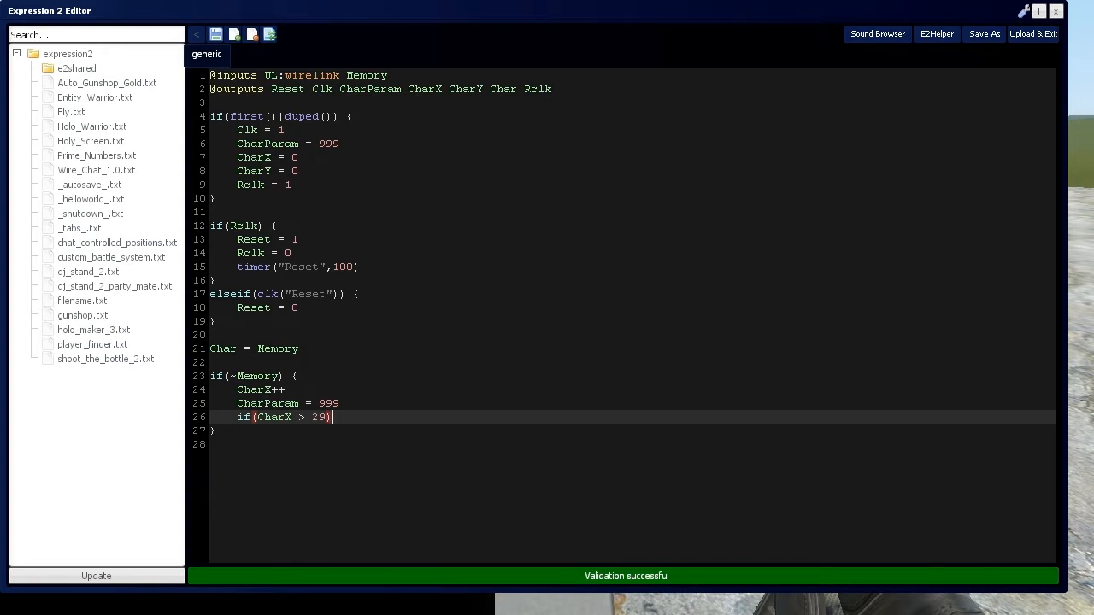
{"action": "type", "text": "{"}
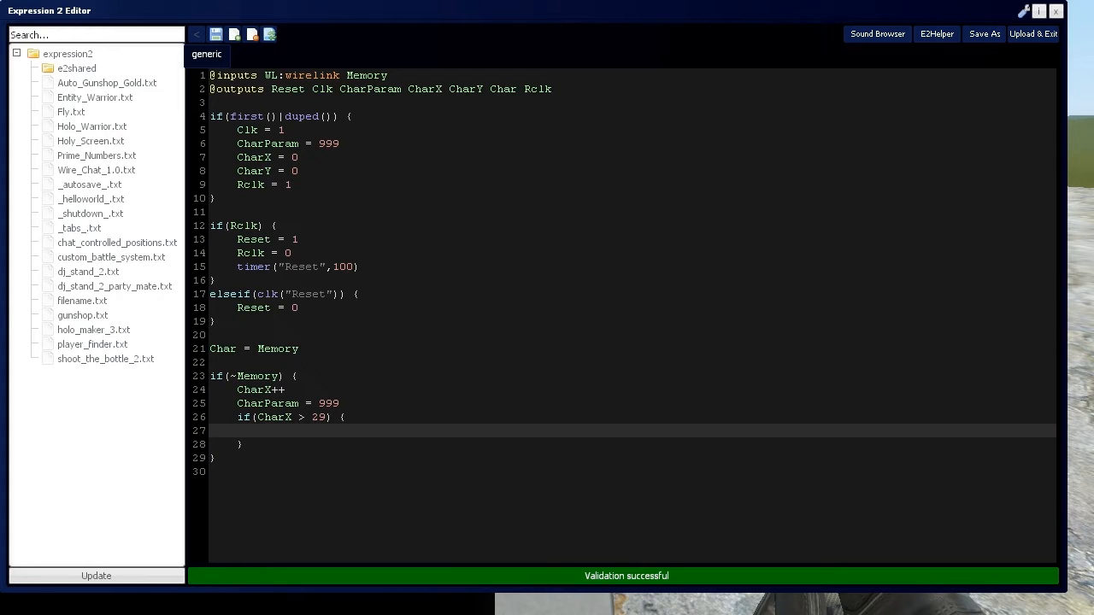
{"action": "type", "text": "C"}
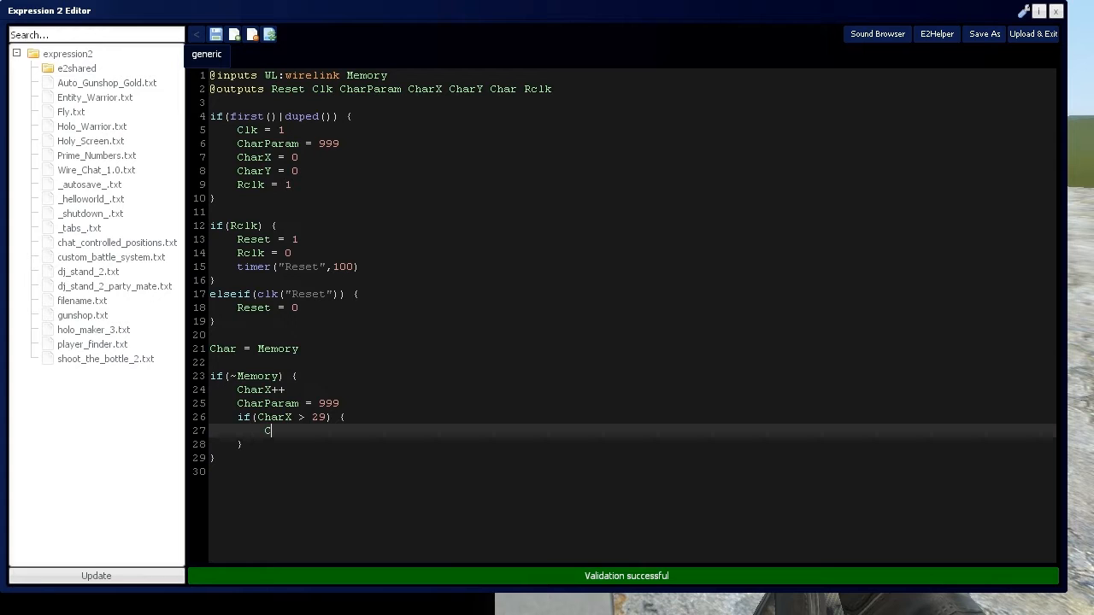
{"action": "type", "text": "harX = 0"}
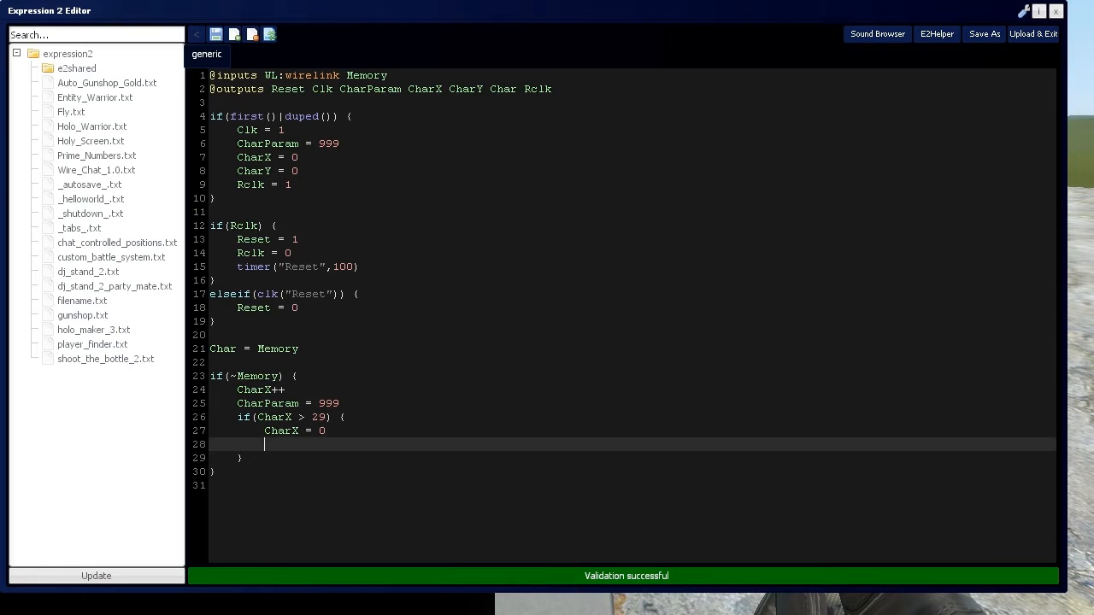
{"action": "type", "text": "Chja"}
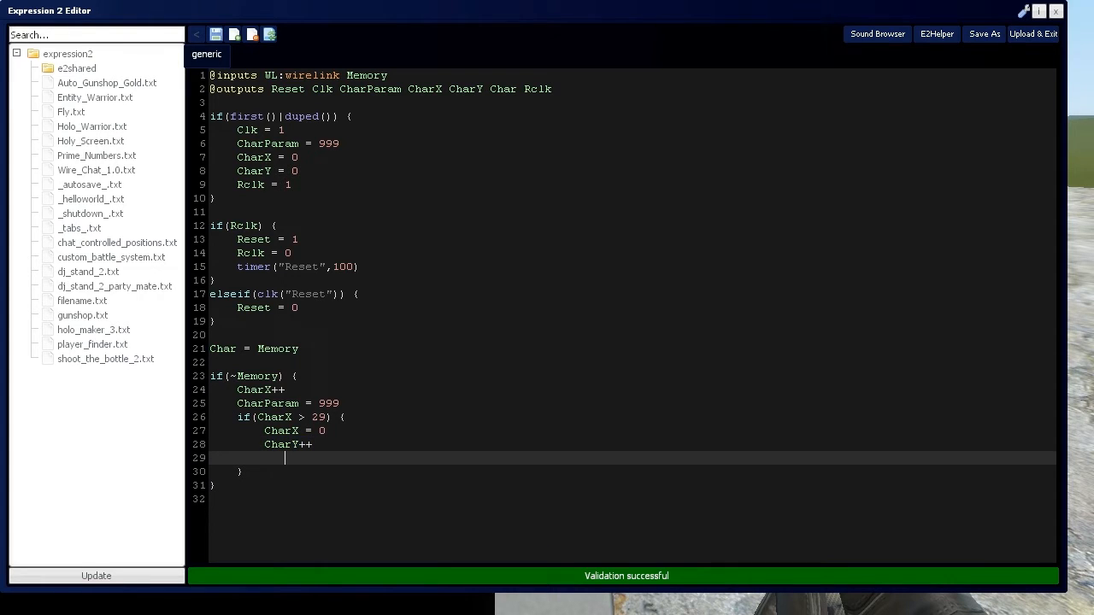
Nest if(CharY > 17) setting CharX = 0 and CharY = 0.
{"action": "type", "text": "if"}
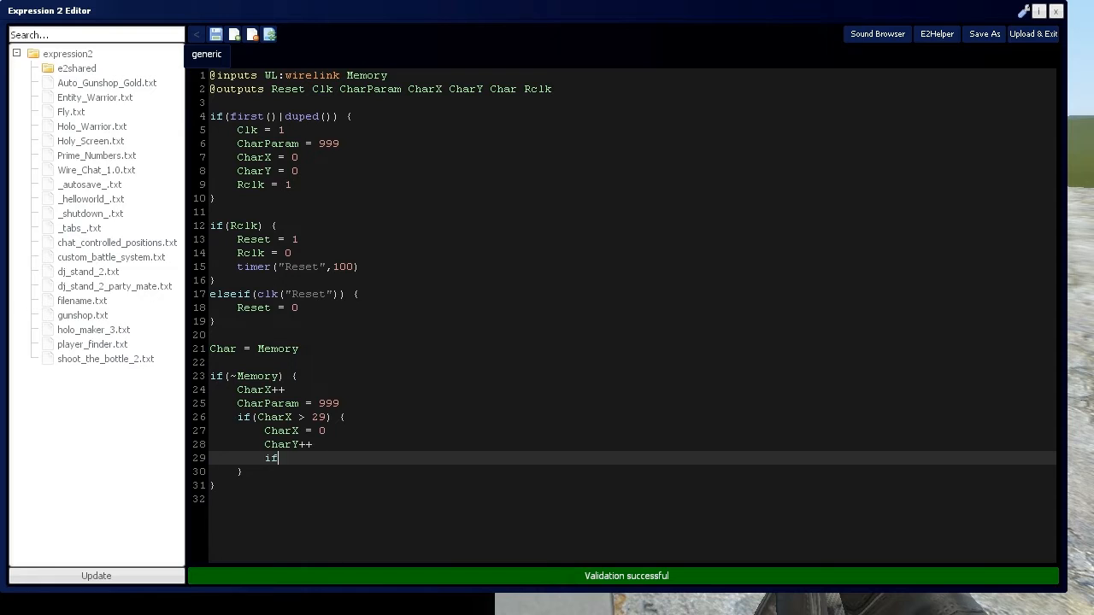
{"action": "type", "text": "(Char Y >"}
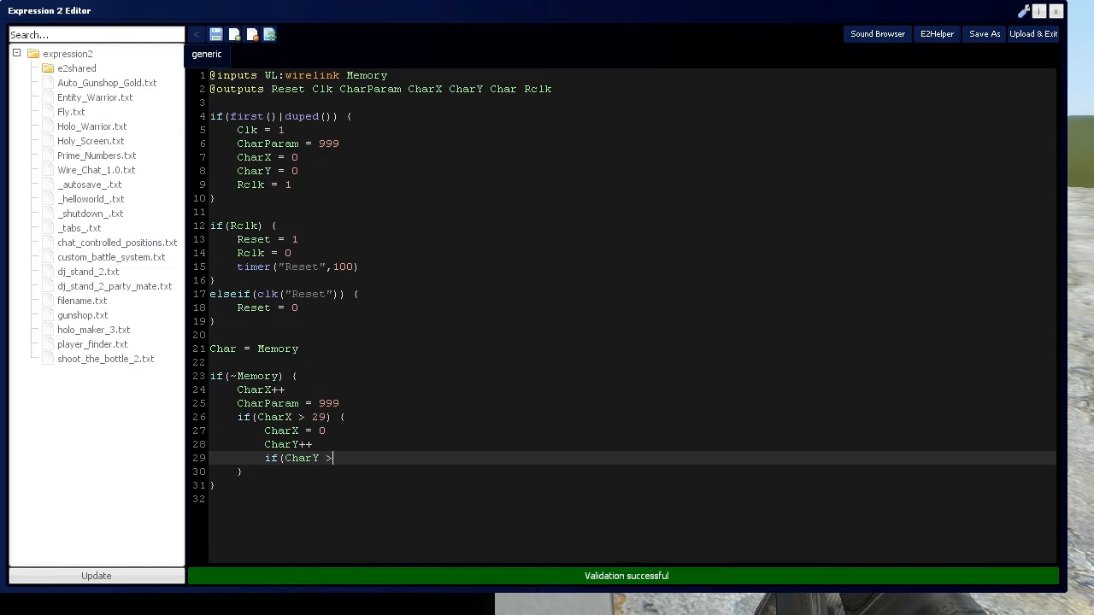
{"action": "type", "text": "17)"}
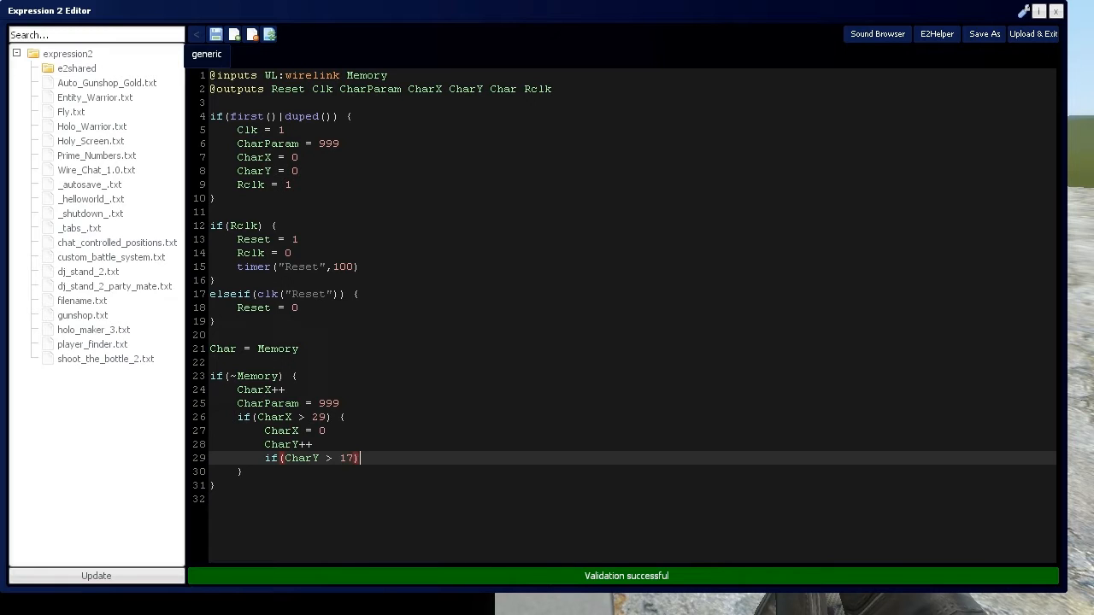
{"action": "type", "text": "{"}
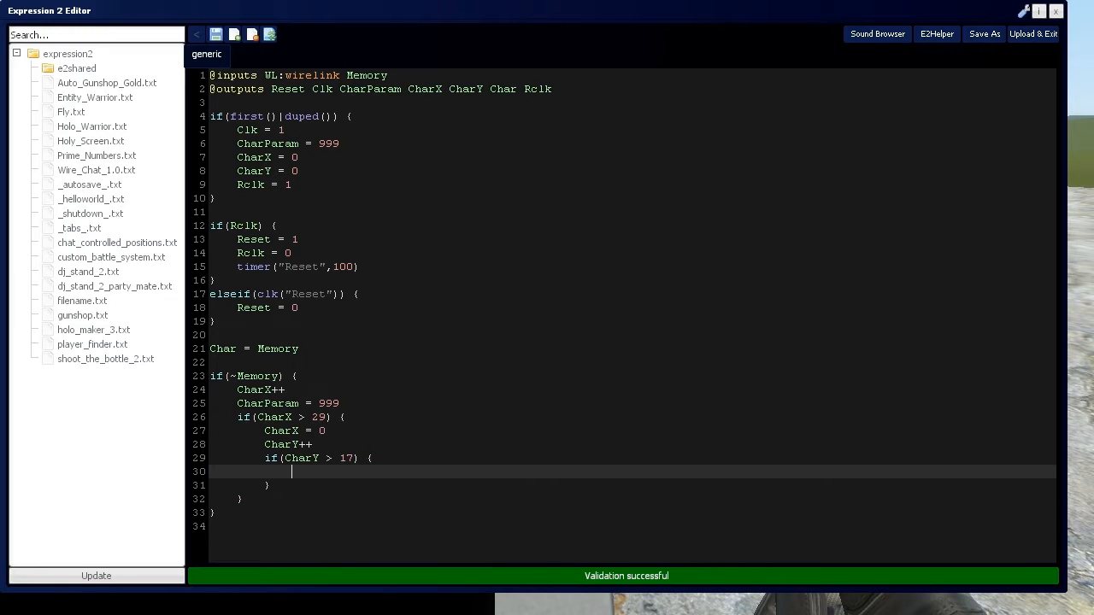
{"action": "type", "text": "CharX ="}
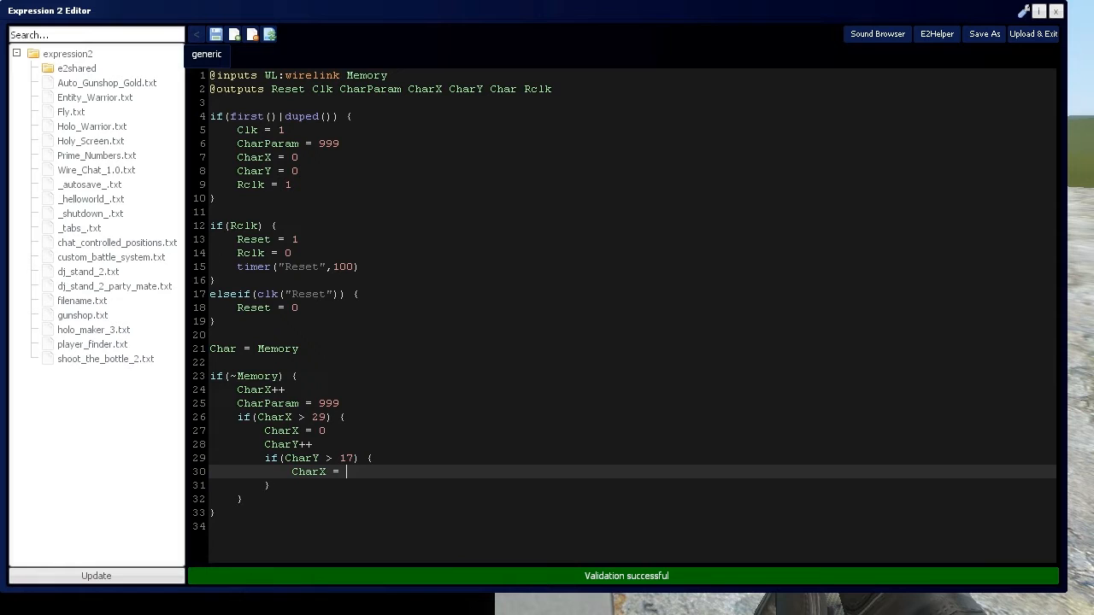
{"action": "type", "text": "0"}
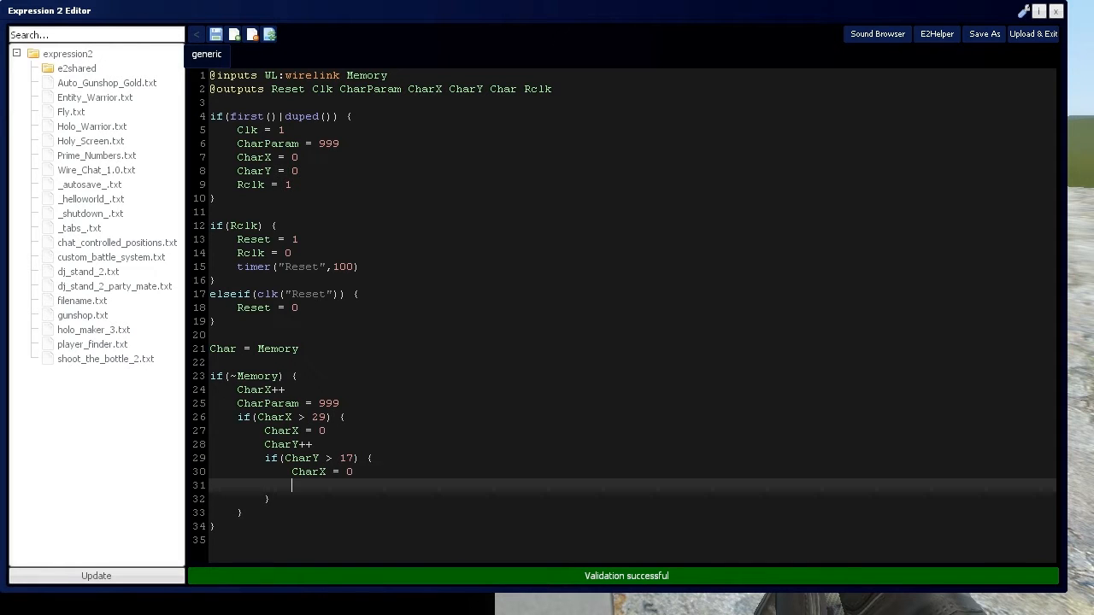
{"action": "type", "text": "CharY = 0"}
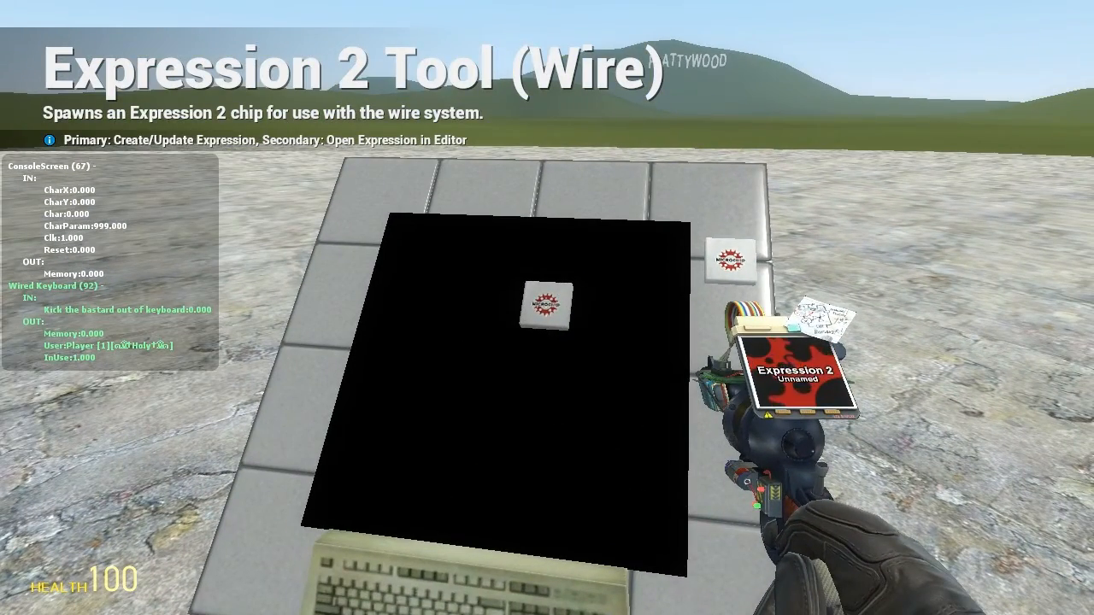
Finish typing the wrap code and upload it to the E2 chip.
{"action": "type", "text": "emory) {"}
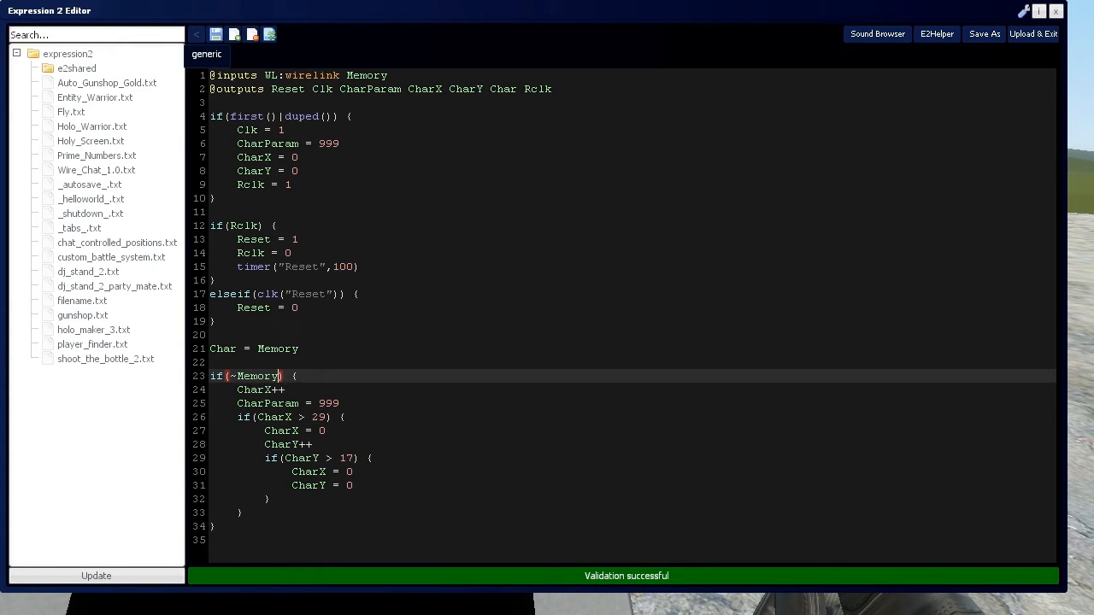
Change the Memory condition to if(~Memory & Memory != 0).
{"action": "type", "text": "\" \""}
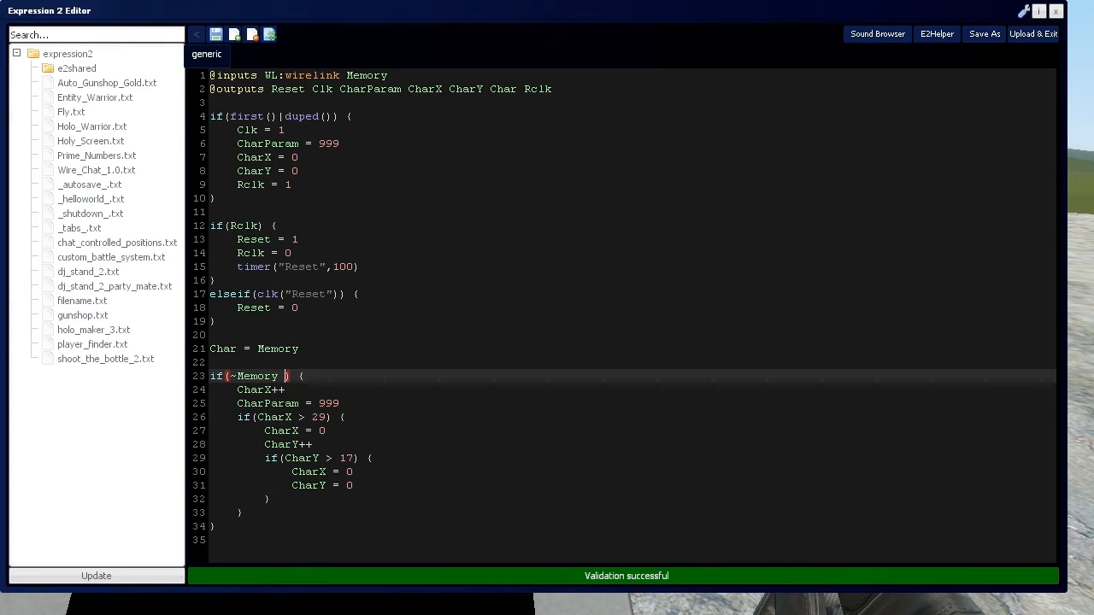
{"action": "type", "text": "& Memory"}
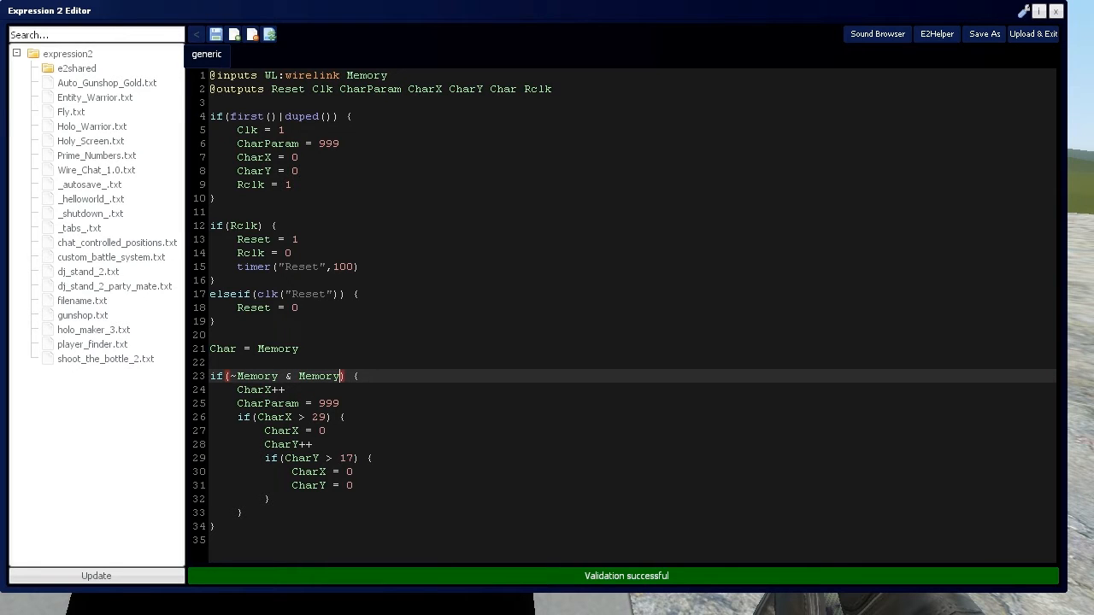
{"action": "type", "text": "!= 0"}
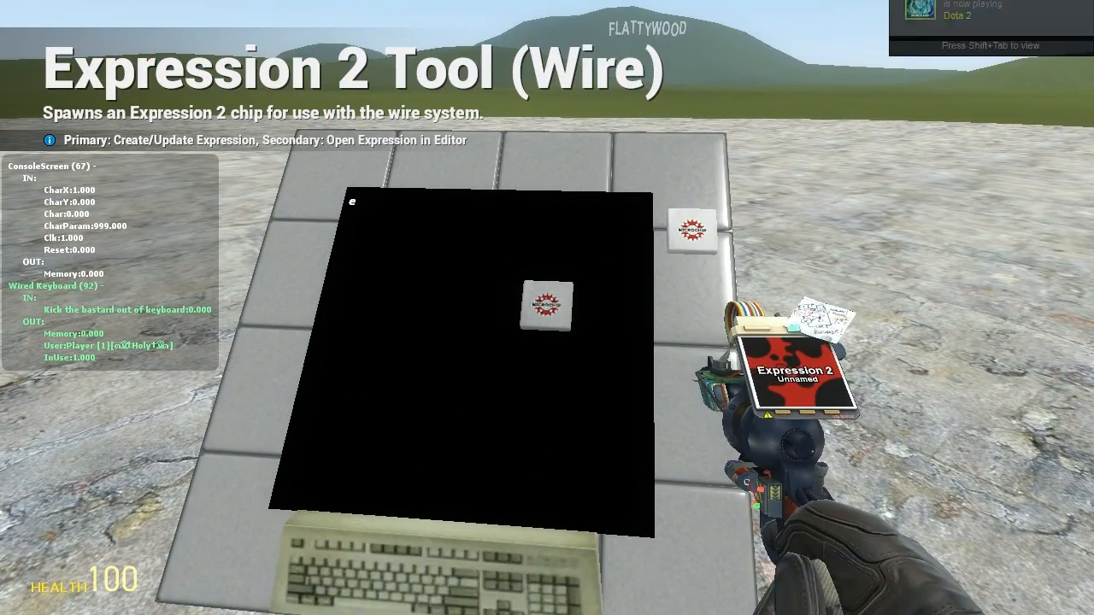
Type 'tho' on the wired keyboard to test letters appearing on the console screen.
{"action": "type", "text": "tho"}
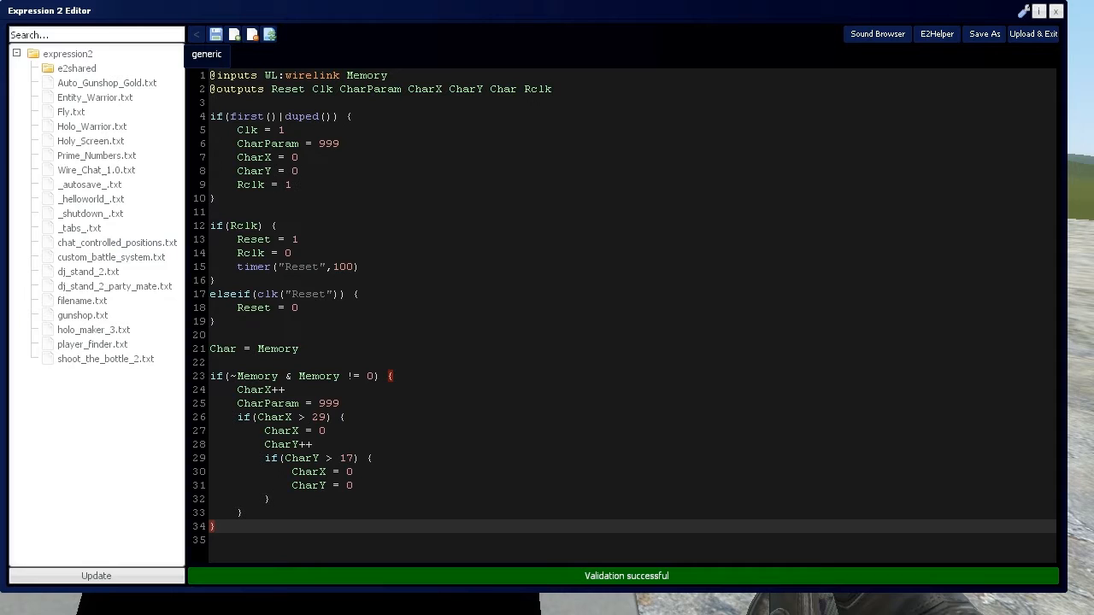
Replace the fixed colour value 999 on line 25 with randint(1,999).
{"action": "double_click", "coordinate": [329, 402]}
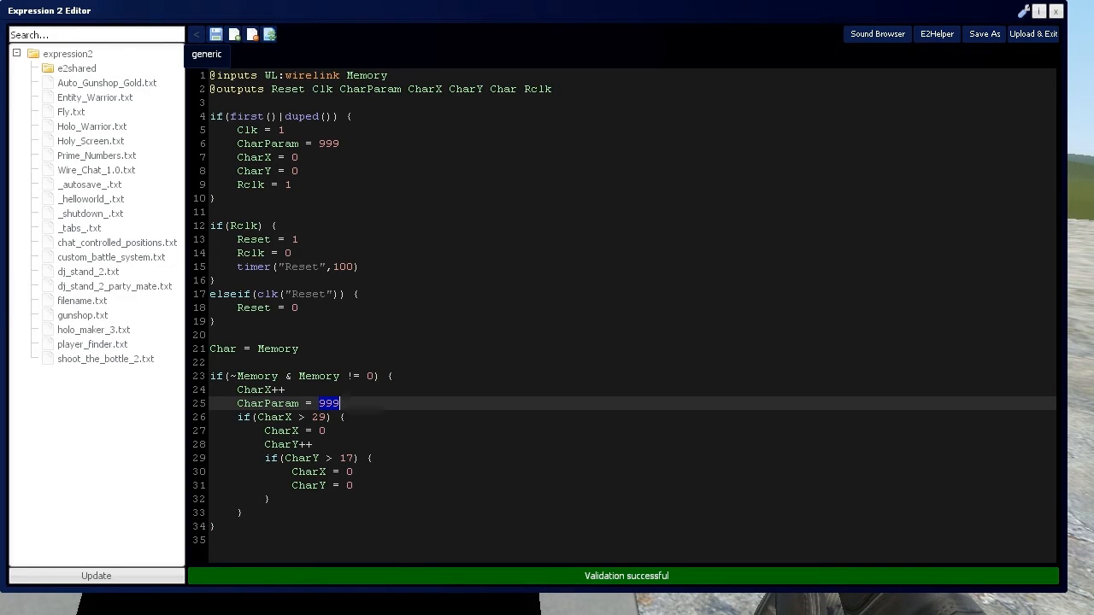
{"action": "type", "text": "randint("}
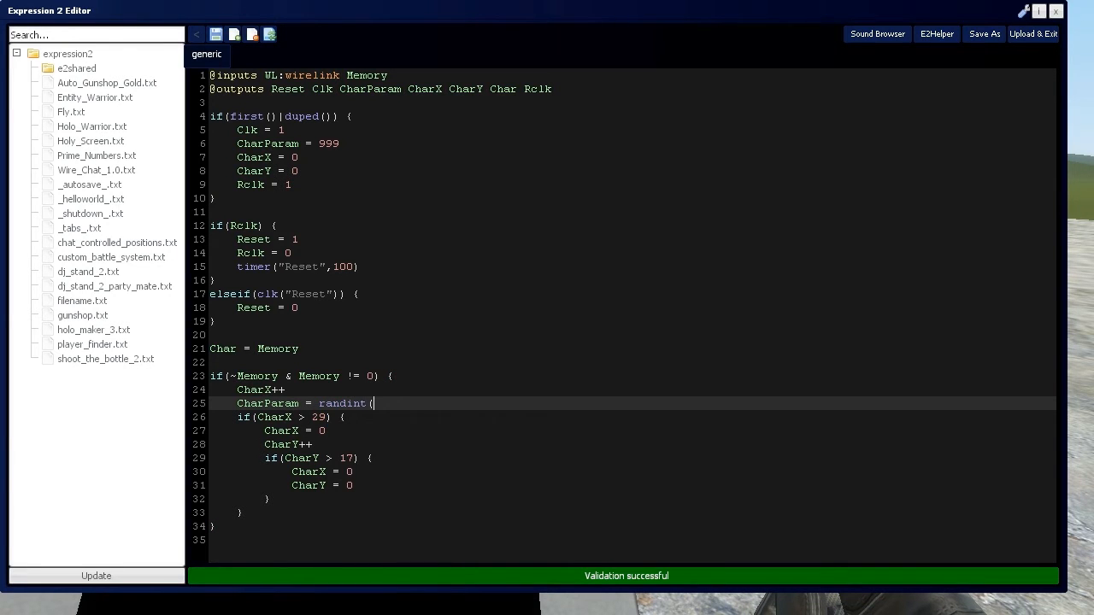
{"action": "type", "text": "1,"}
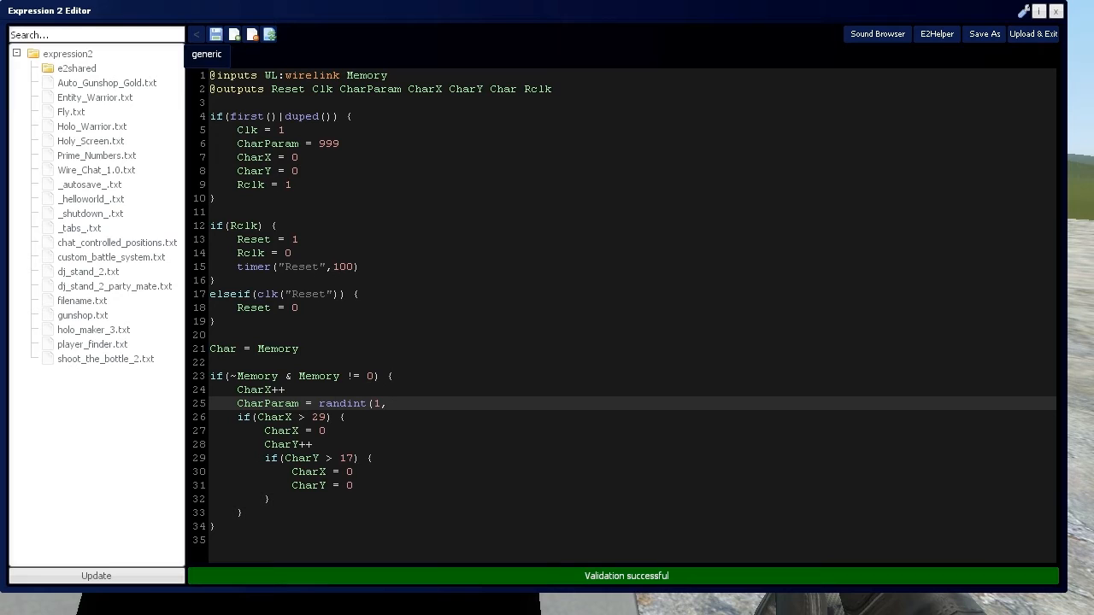
{"action": "type", "text": "999"}
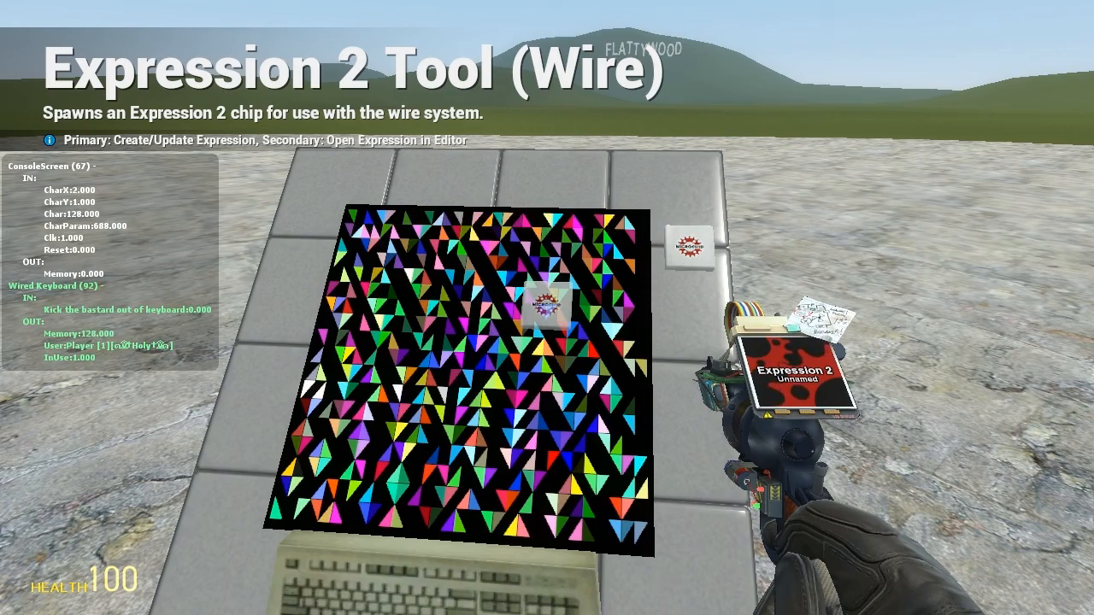
{"action": "mouse_move", "coordinate": [547, 307]}
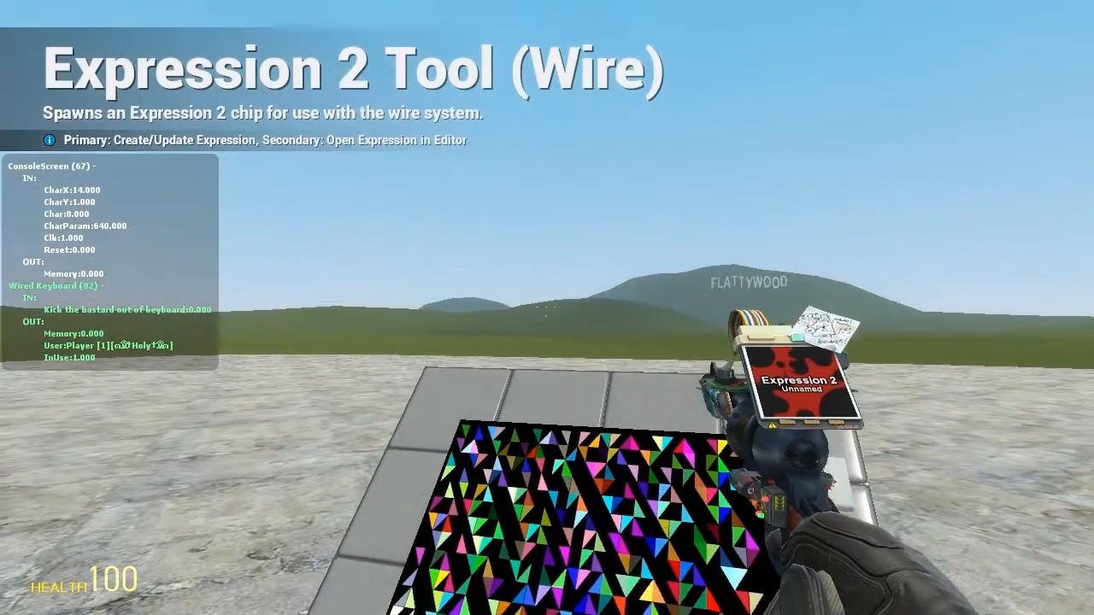